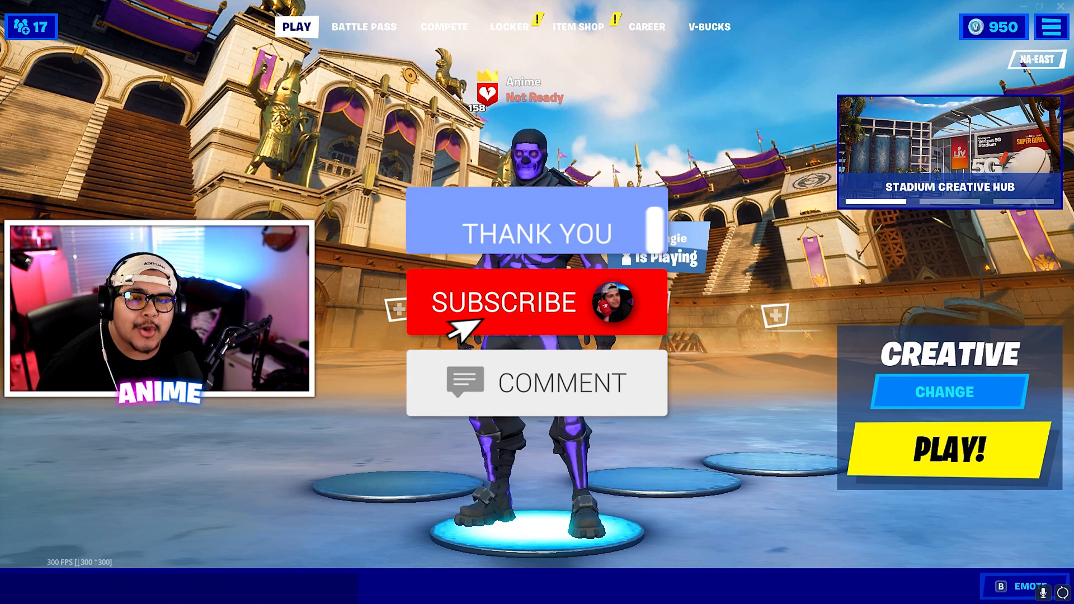
- Enter creator code 'Ani', then open Fortnite's Video settings from the main menu
click(536, 302)
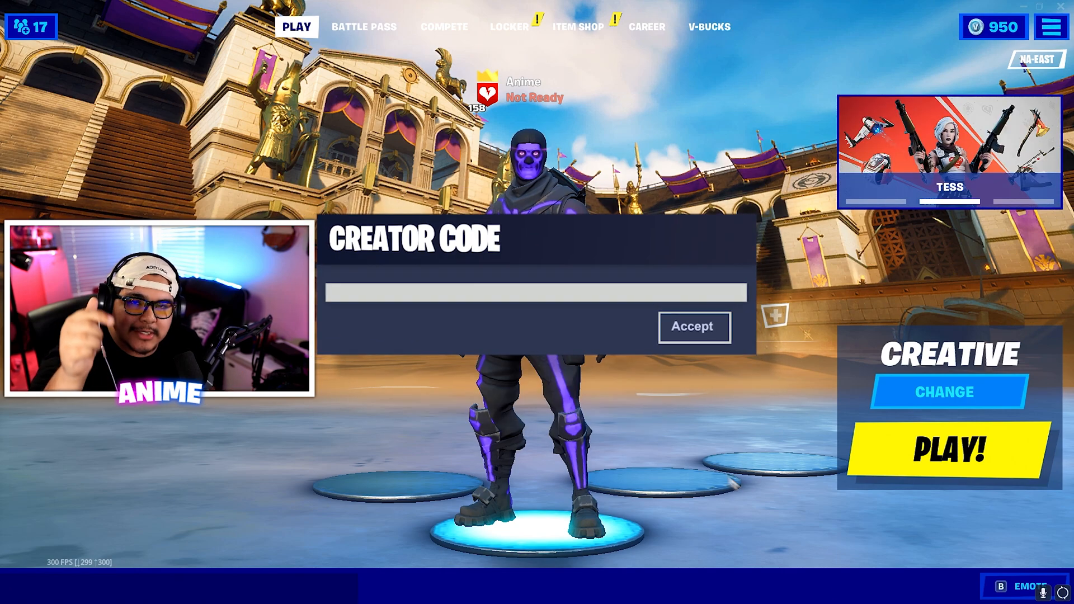
text(Ani)
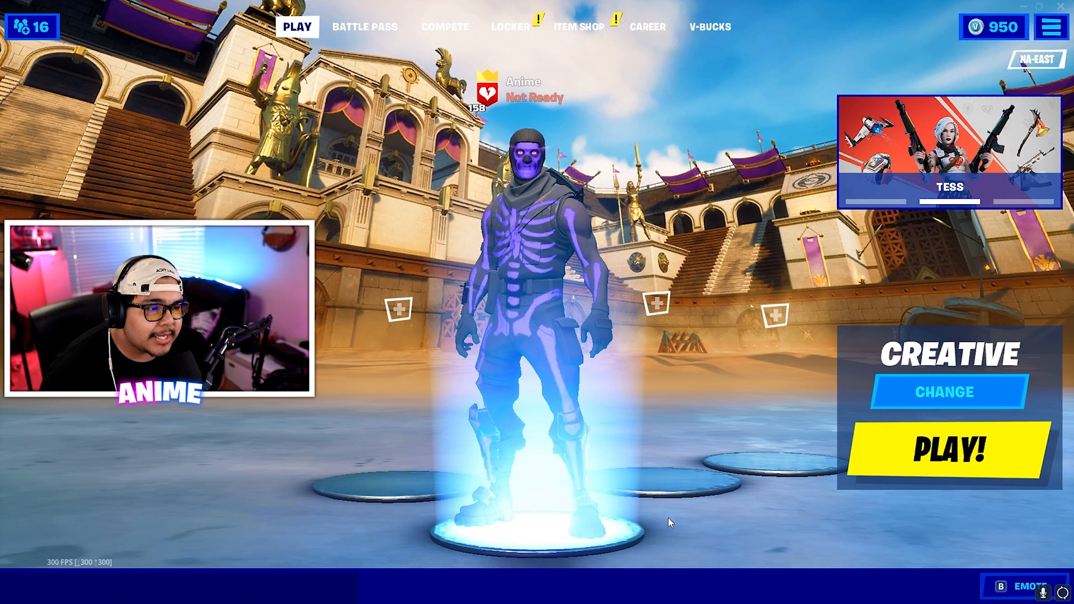
click(1051, 26)
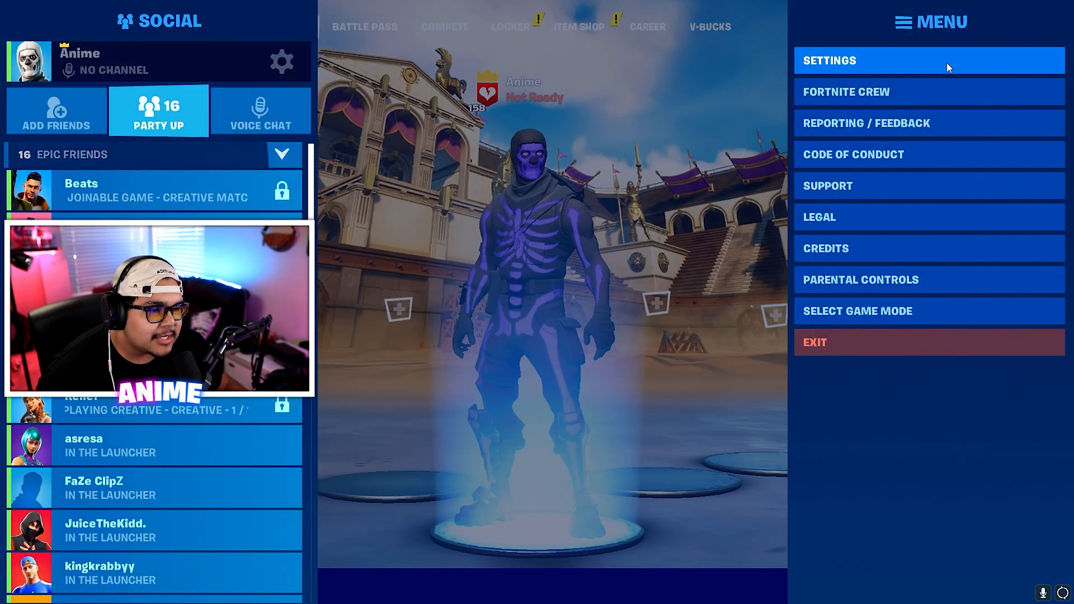
click(830, 61)
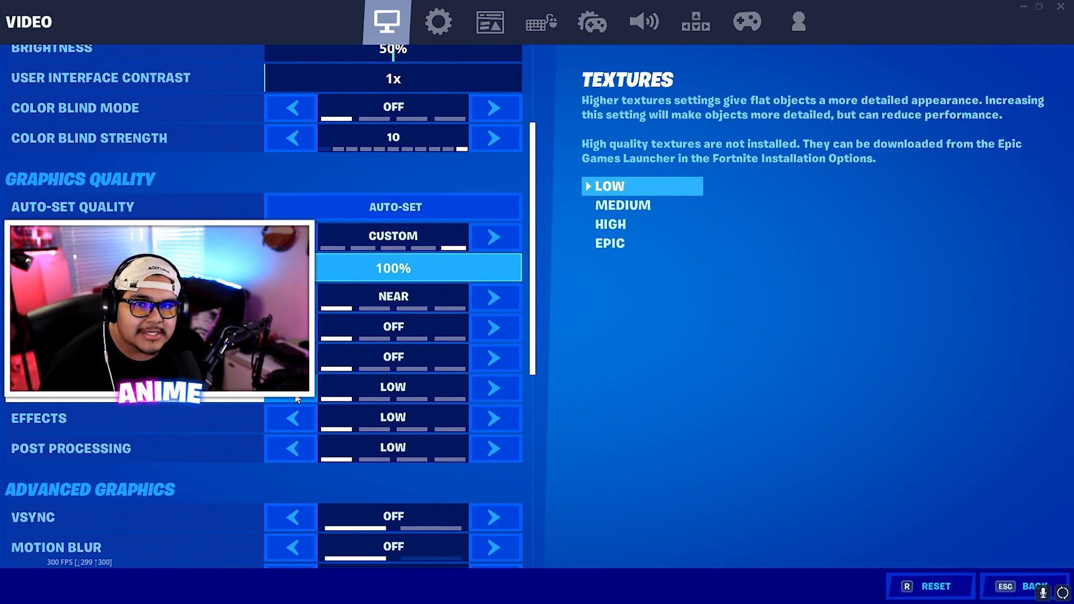
- Scroll the Video tab down to Advanced Graphics, with NVIDIA Reflex on On + Boost
scroll(down, 3)
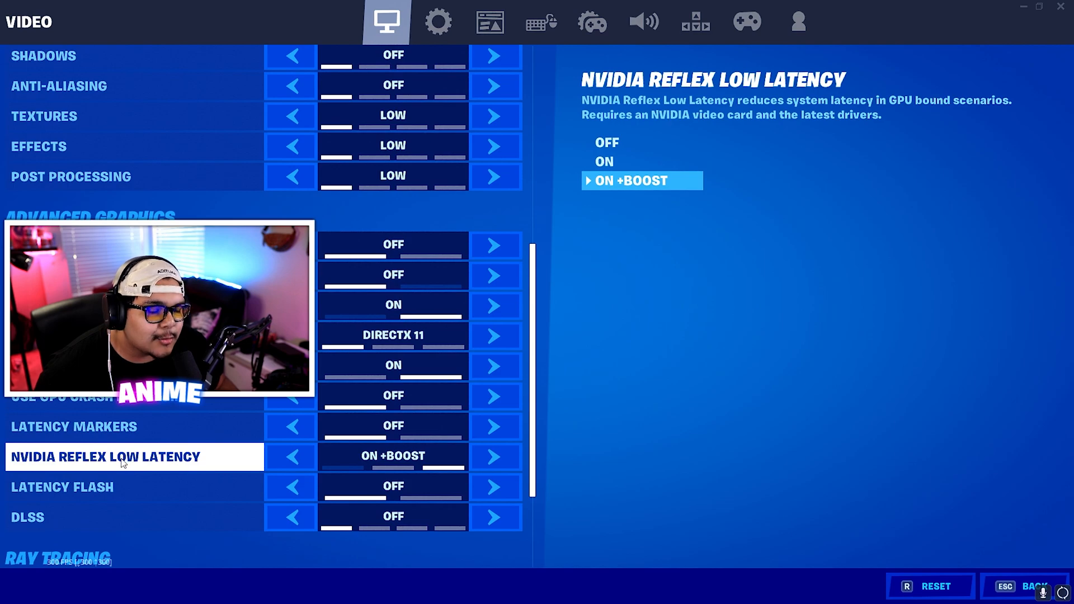
mouse_move(430, 458)
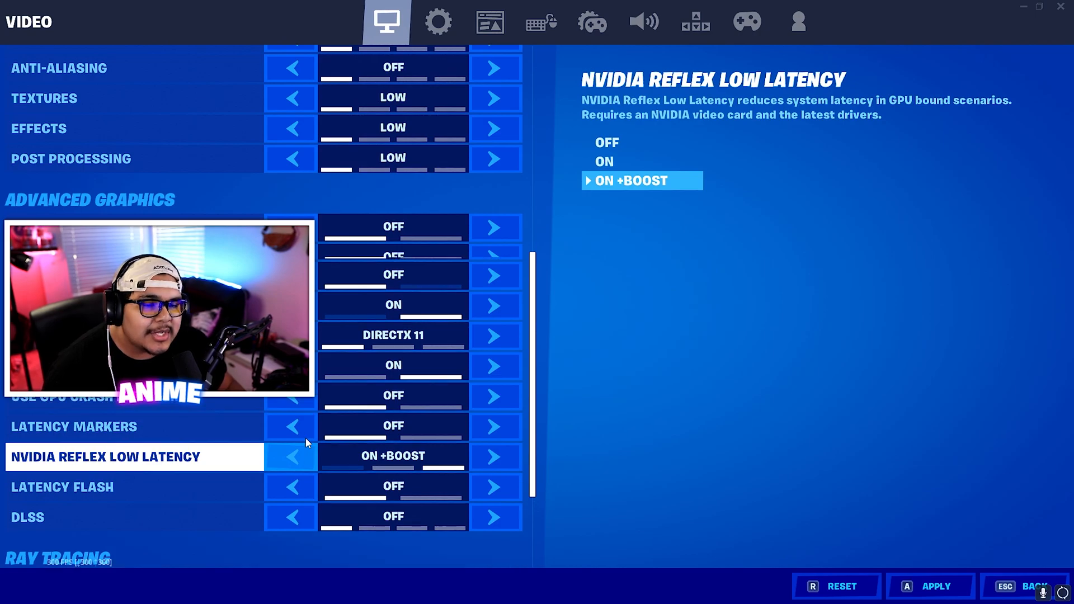
- Cycle Textures quality through High and Medium, leaving it back on Low
scroll(up, 3)
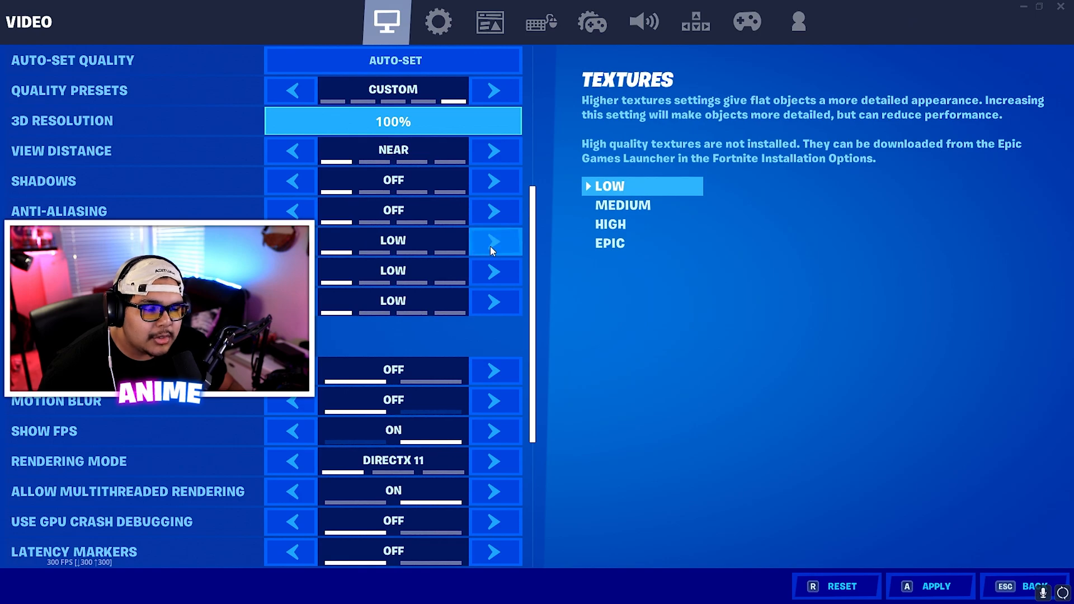
click(609, 224)
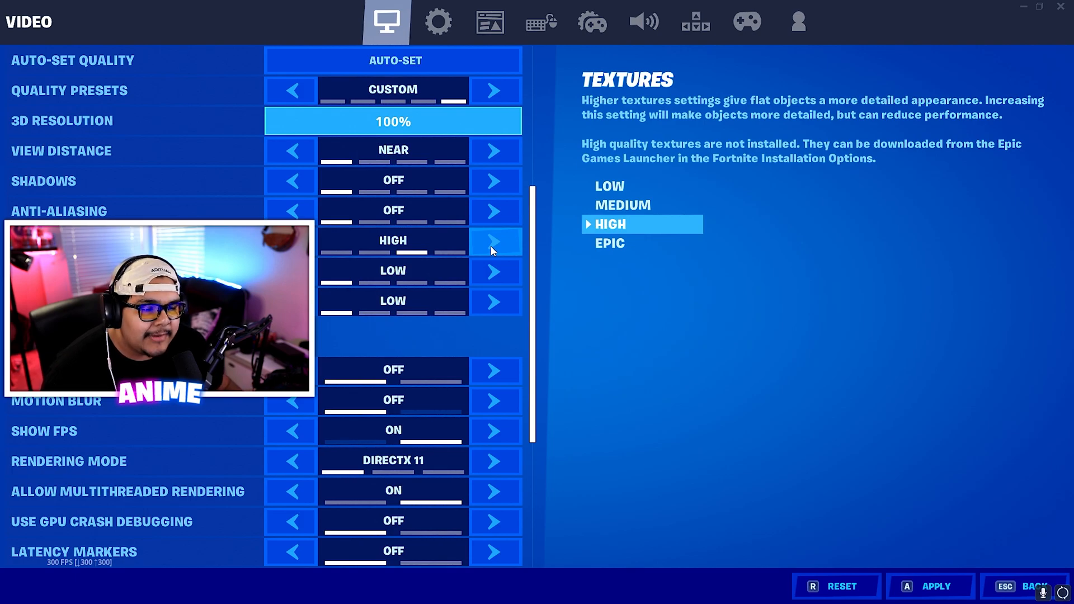
mouse_move(415, 250)
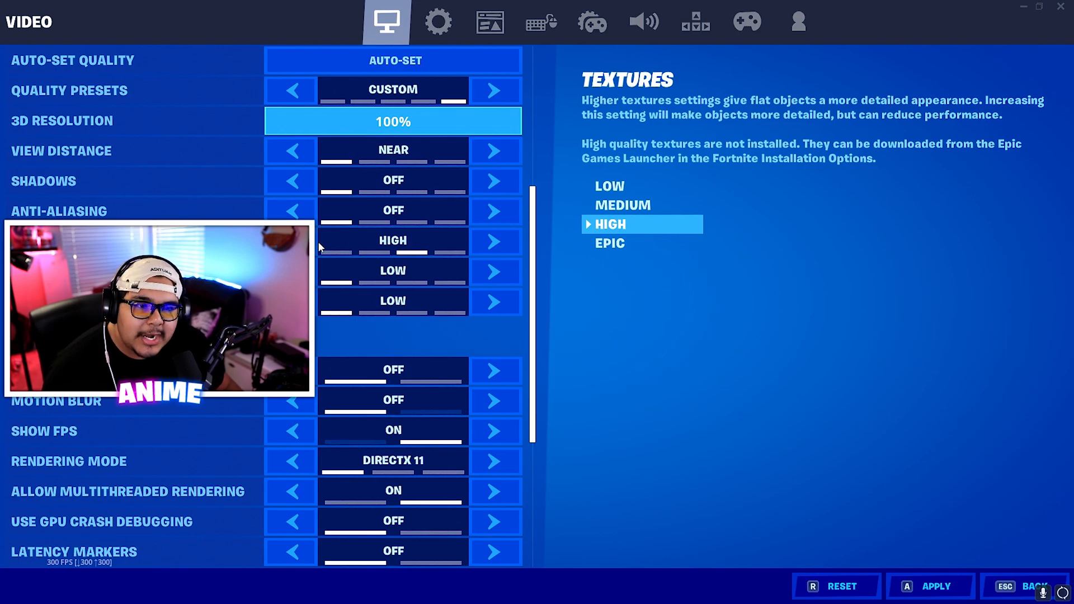
click(495, 241)
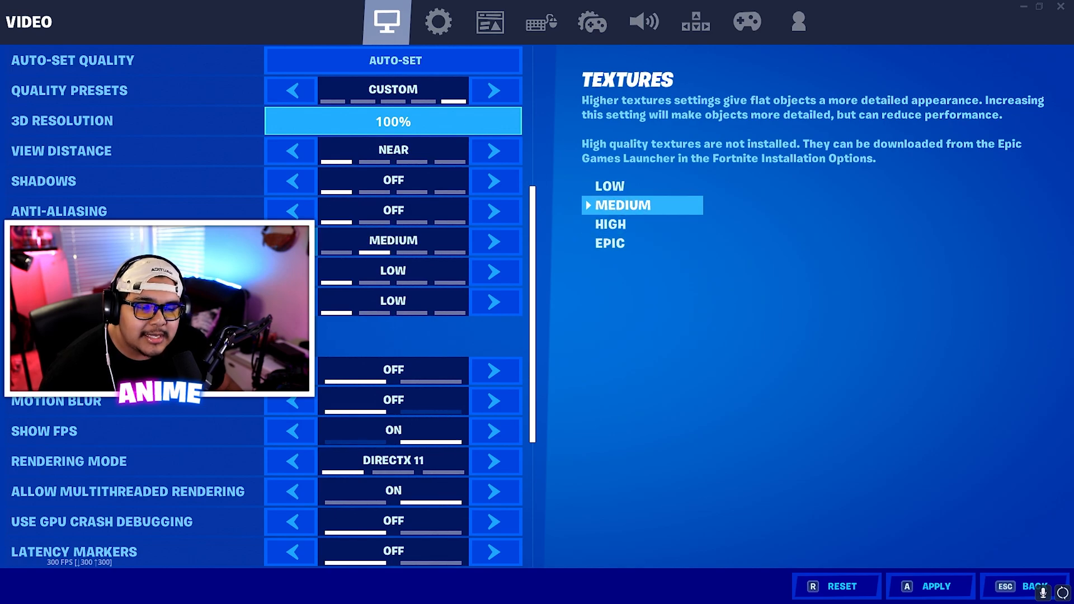
click(608, 186)
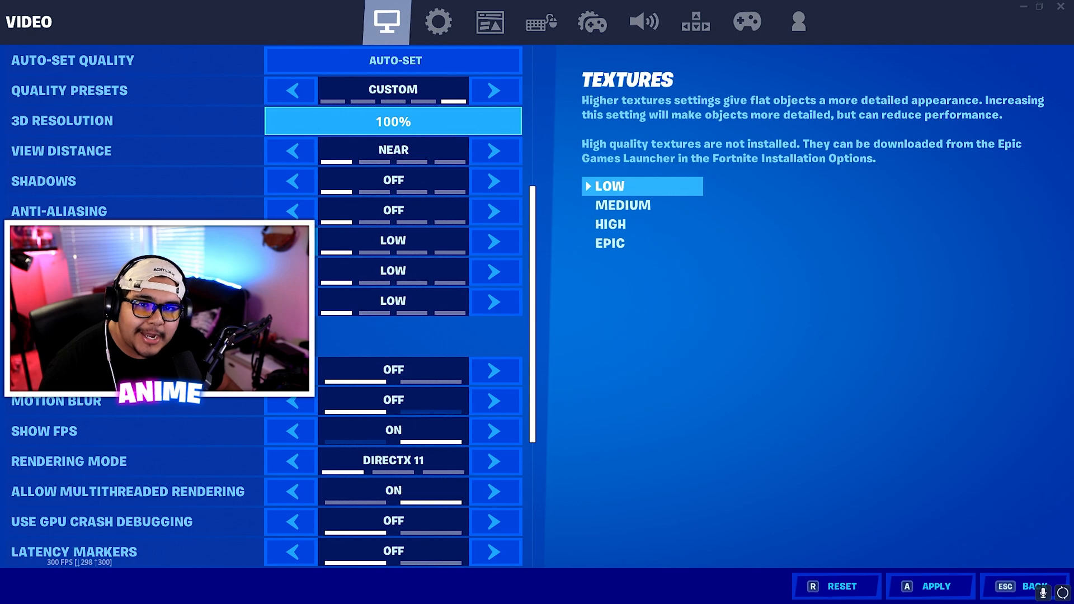
click(393, 270)
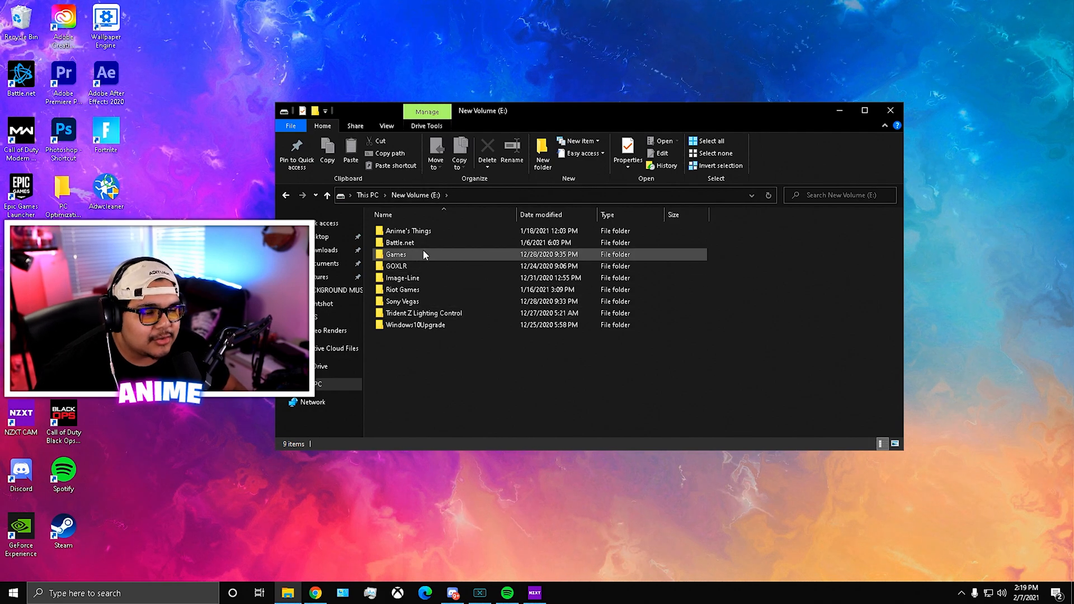
- Browse E:\Games\Epic Games\Fortnite\FortniteGame\Binaries\Win64 to FortniteClient-Win64-Shipping
double_click(396, 254)
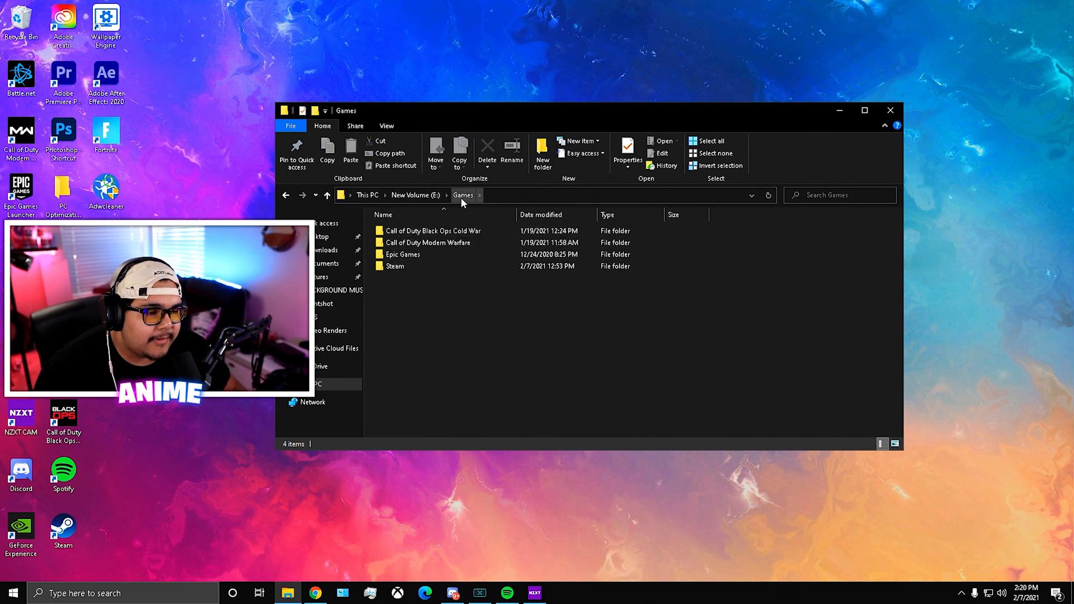
double_click(403, 254)
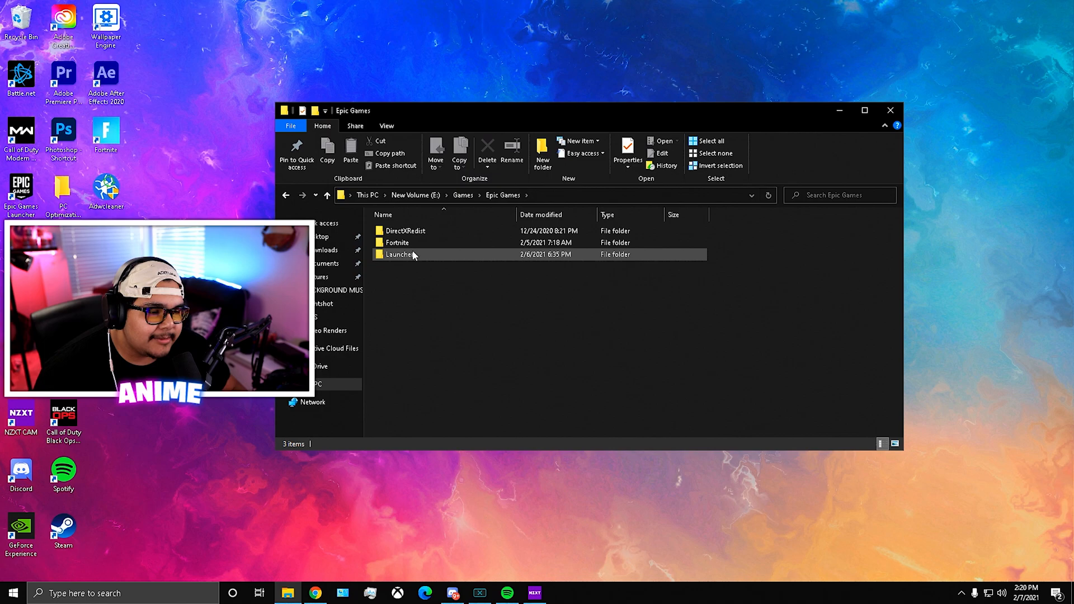
double_click(397, 242)
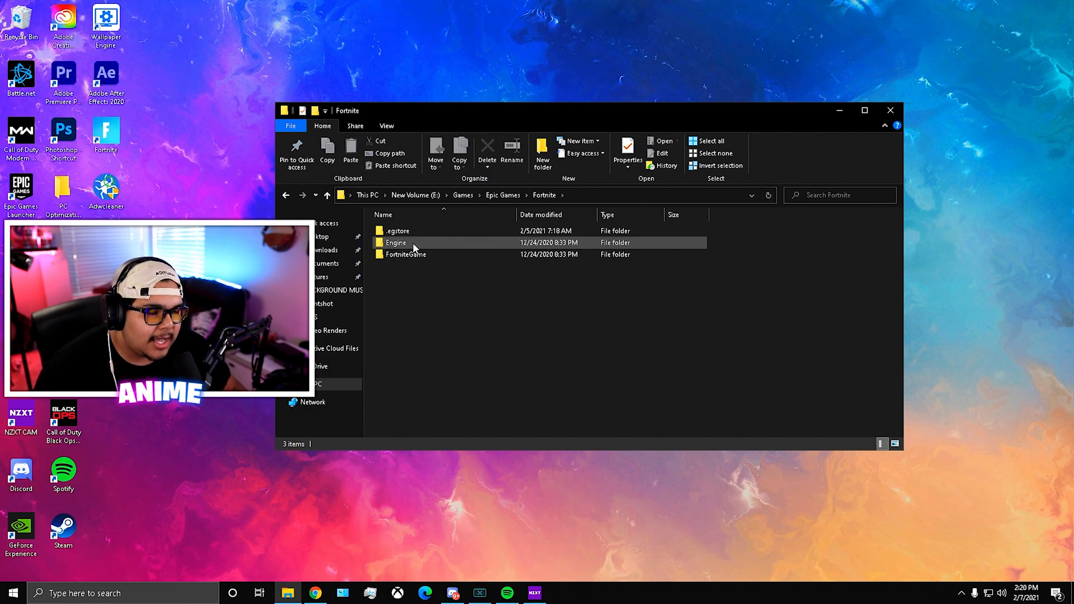
double_click(405, 254)
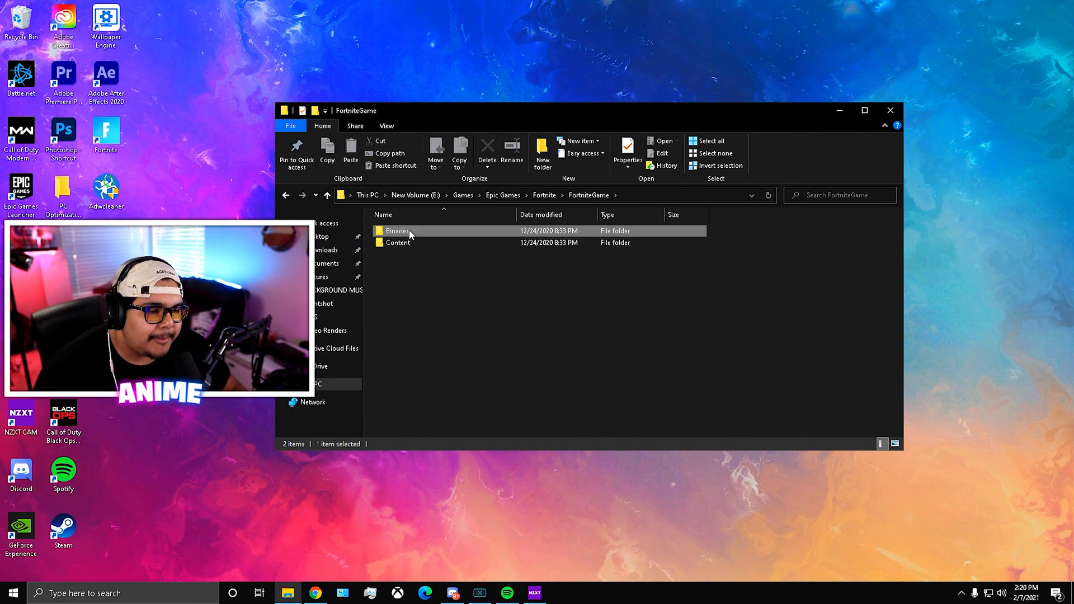
double_click(397, 231)
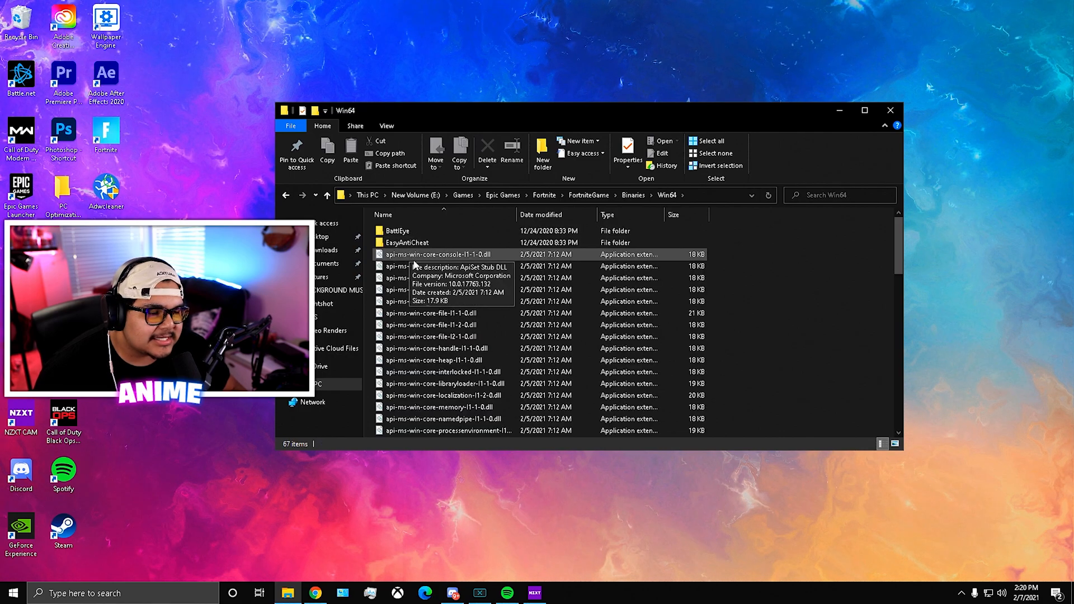
scroll(down, 3)
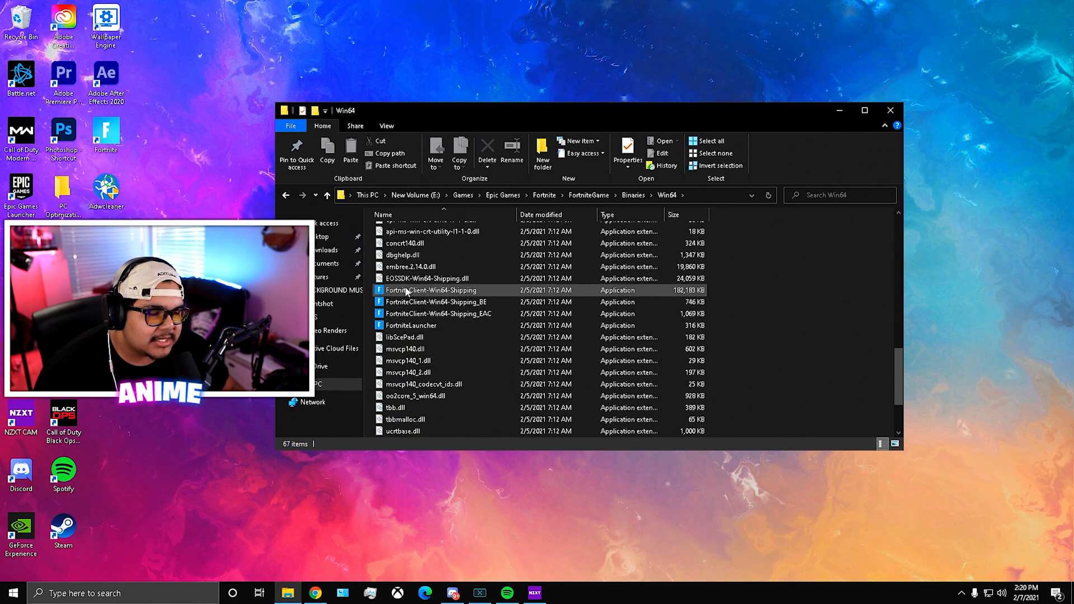
mouse_move(425, 301)
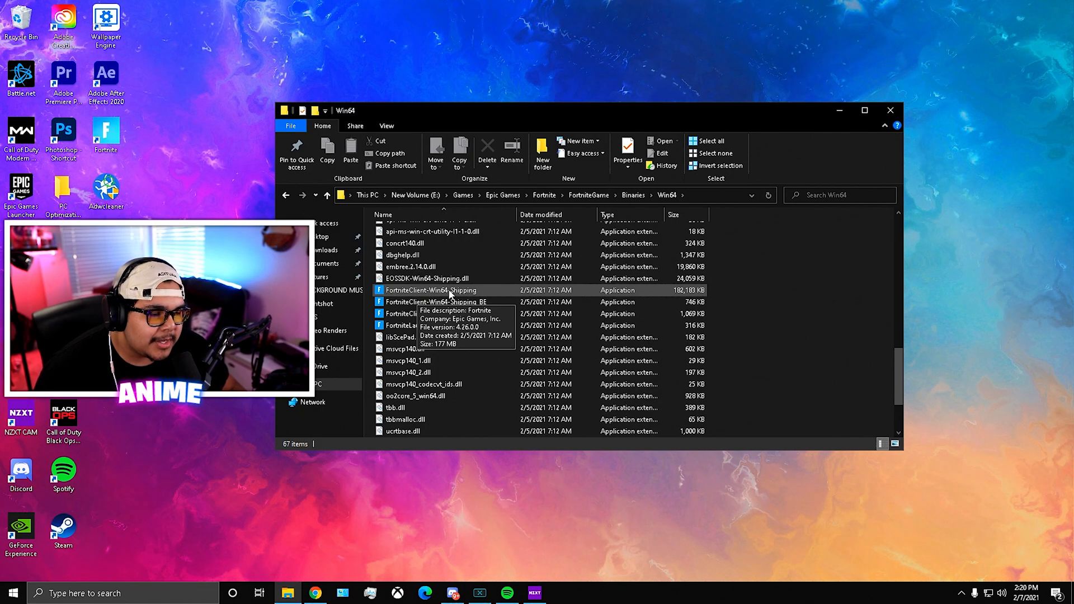
- Open Properties for FortniteClient-Win64-Shipping, then bring up Run with REGEDIT
right_click(430, 291)
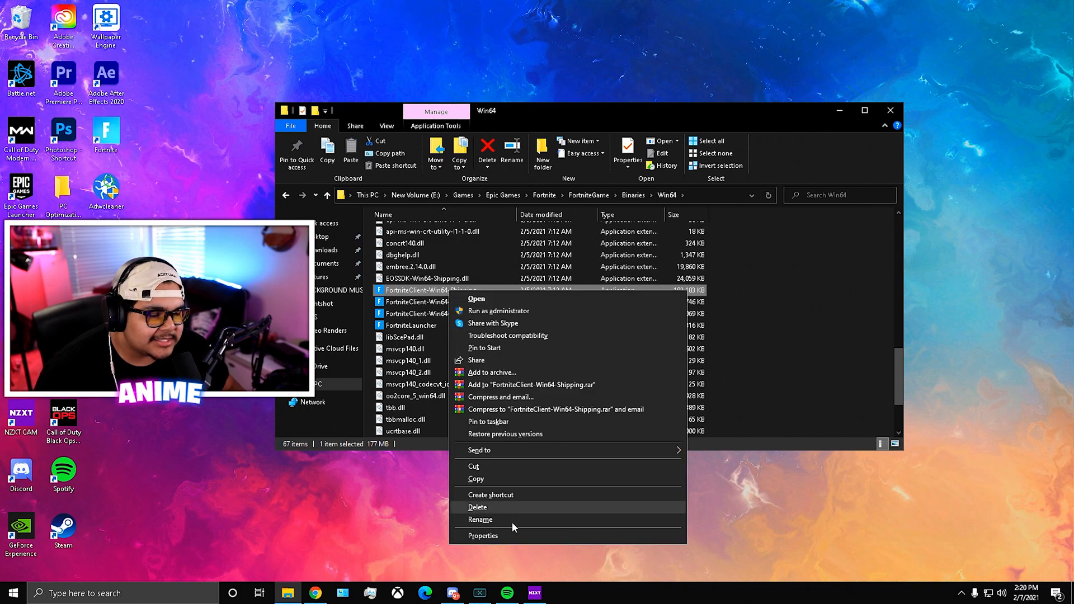
click(482, 536)
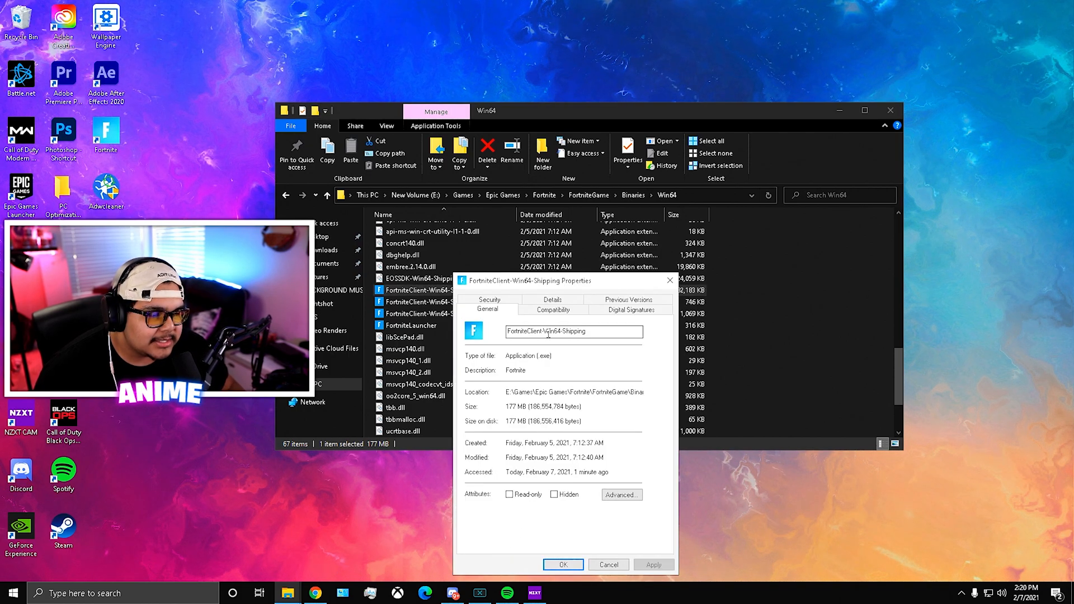
click(553, 309)
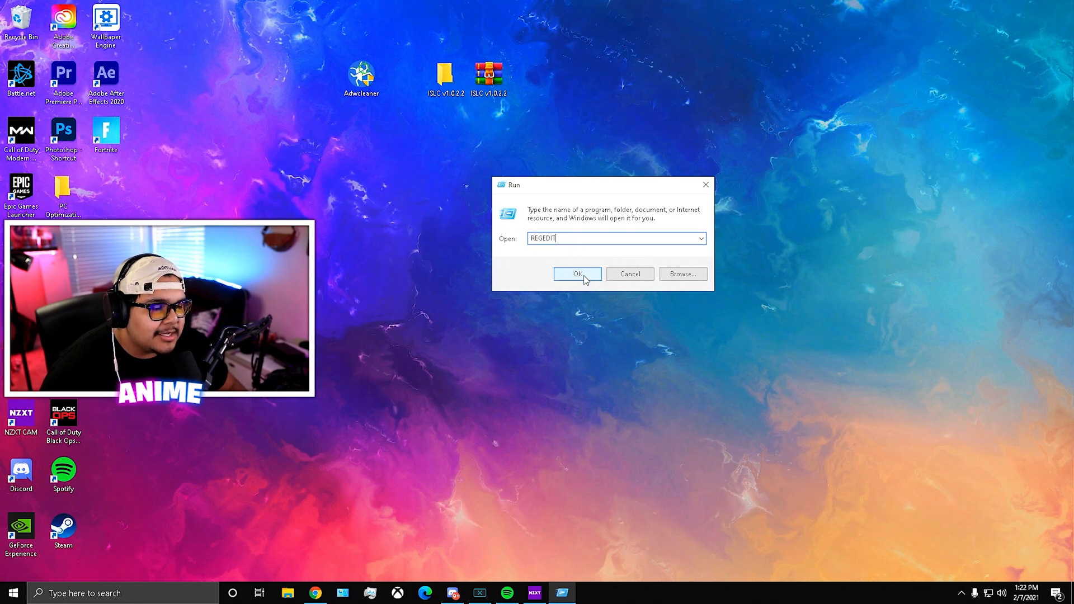
- Launch Registry Editor and expand HKEY_LOCAL_MACHINE\SYSTEM\CurrentControlSet down to Services
click(577, 273)
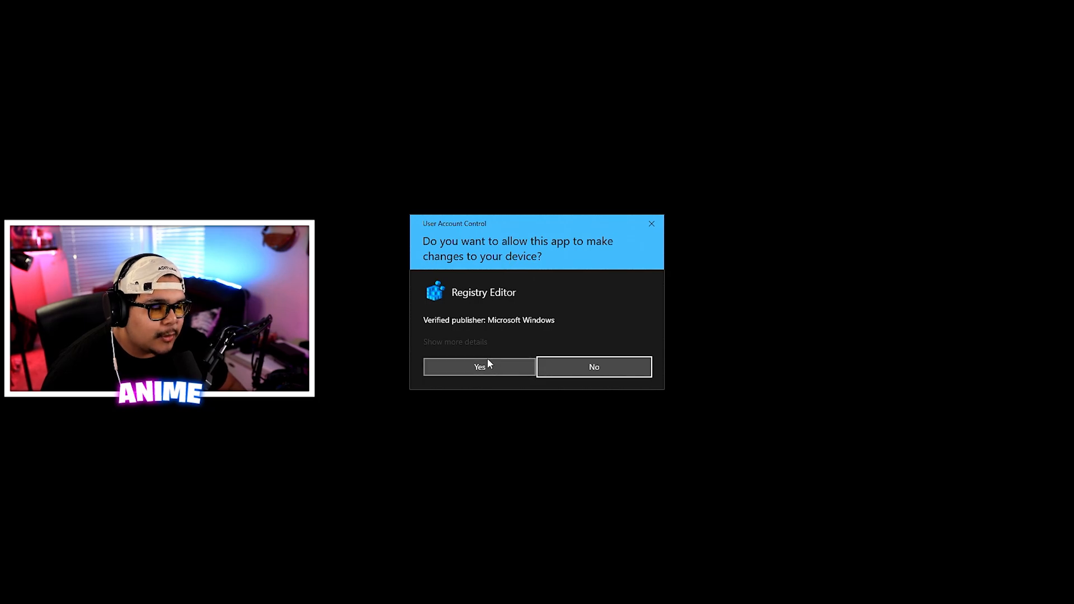
click(478, 366)
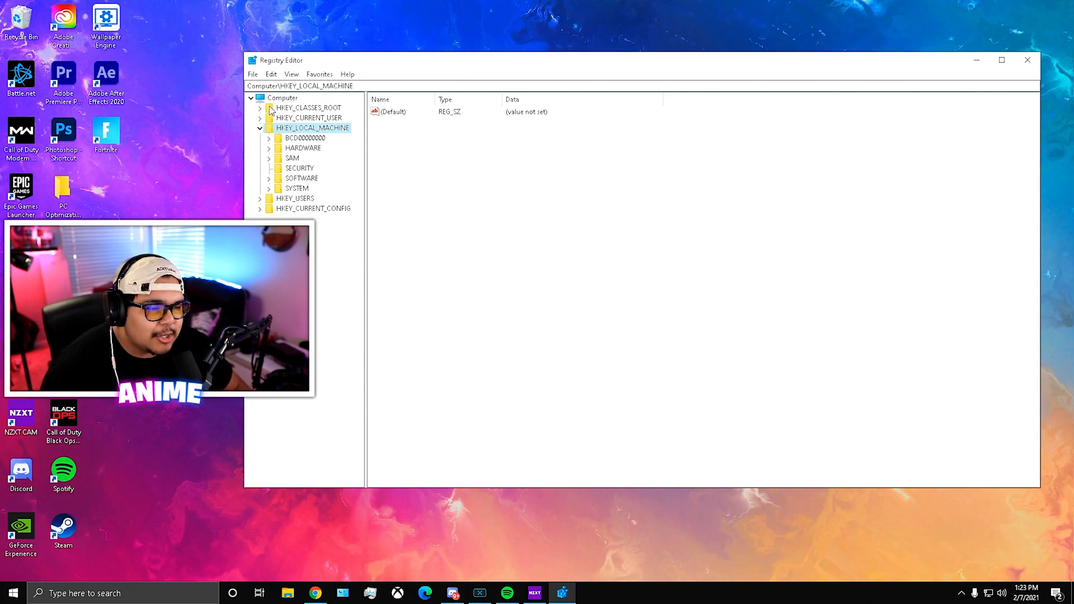
click(259, 128)
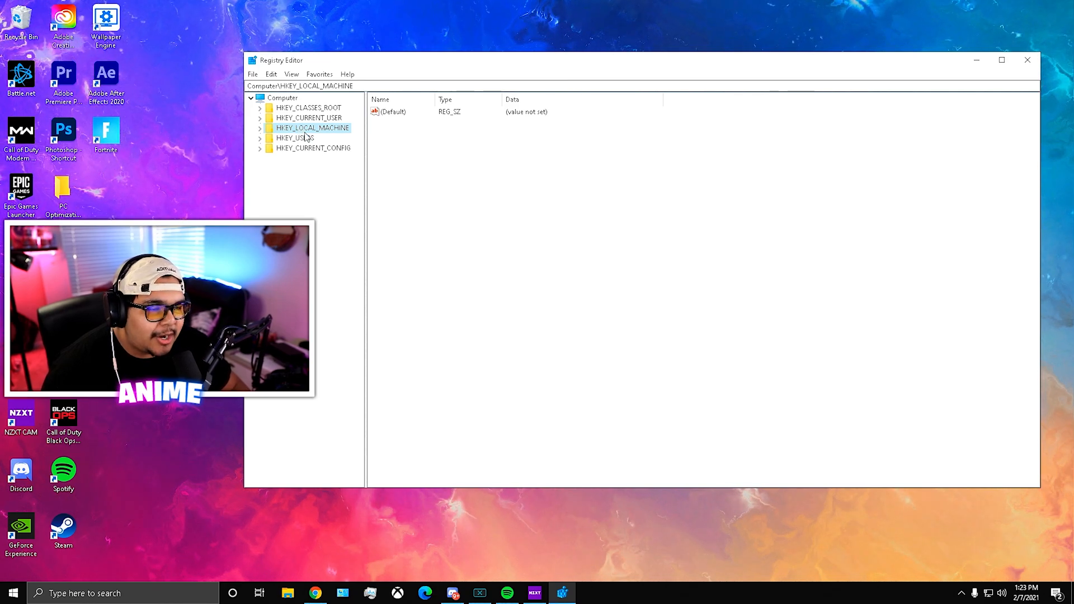
click(260, 127)
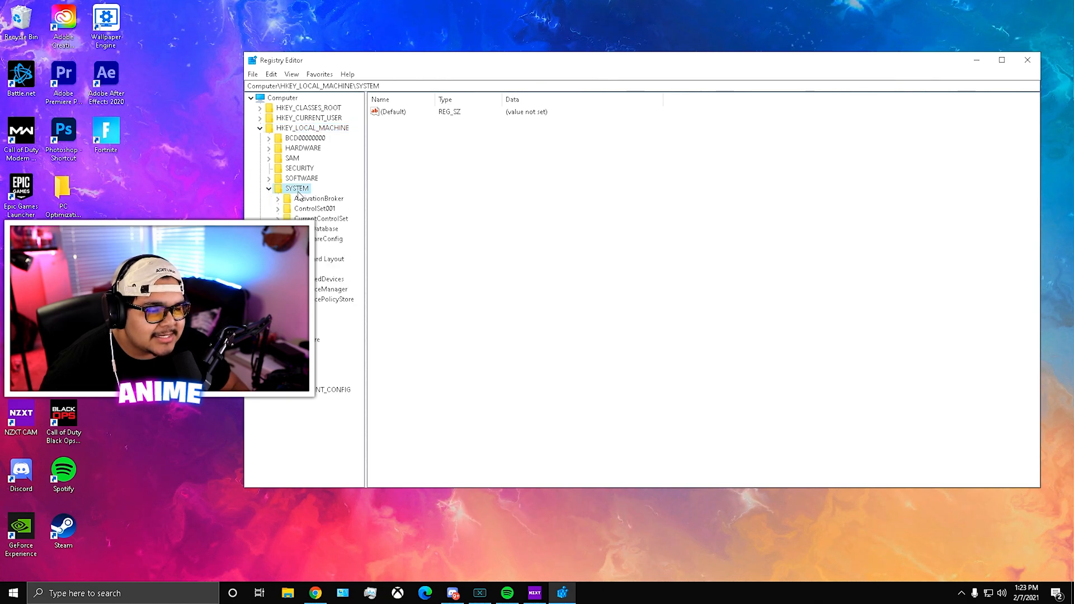
click(320, 218)
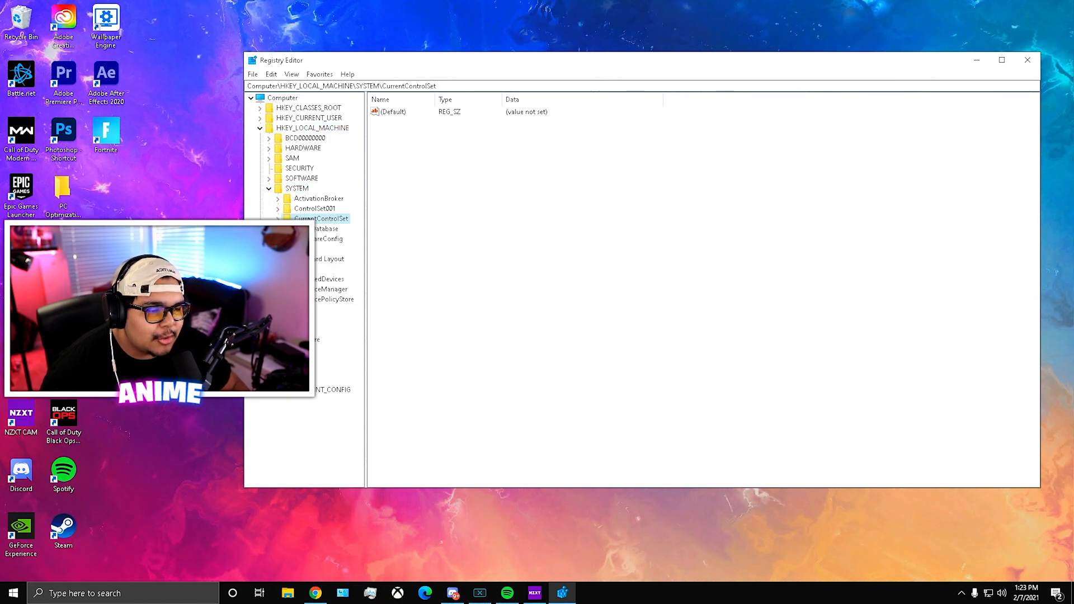
click(277, 218)
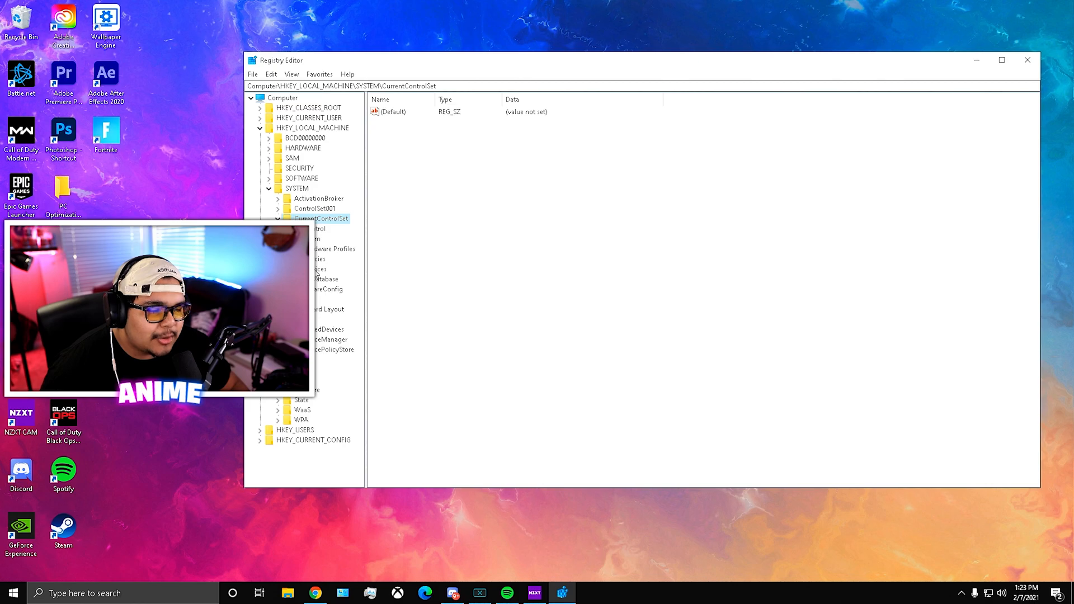
click(360, 160)
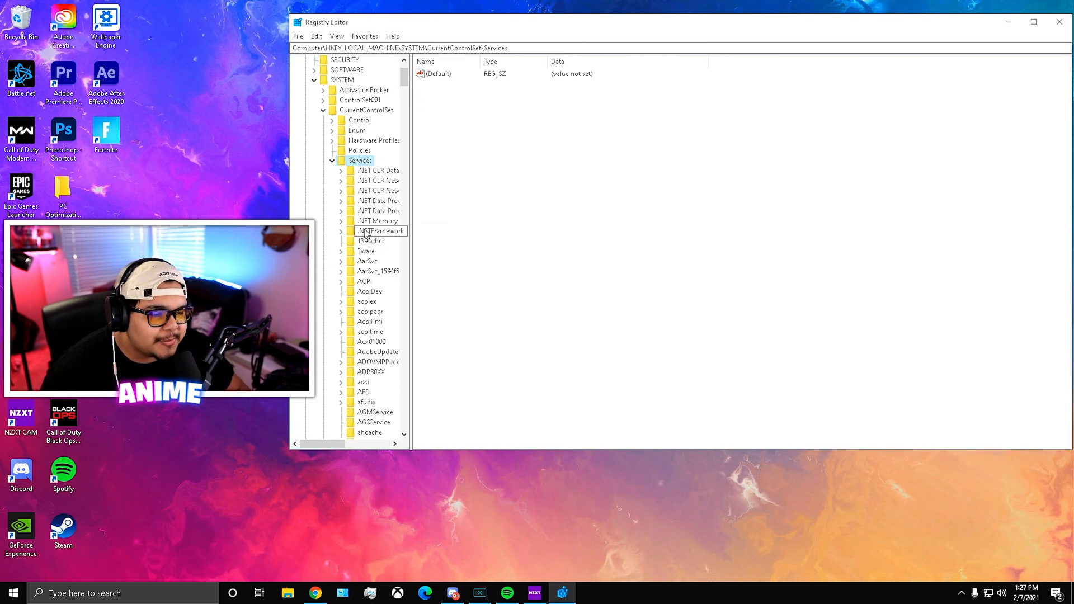
- Open Services\mouclass\Parameters, showing MouseDataQueueSize at 35 (0x23)
scroll(down, 3)
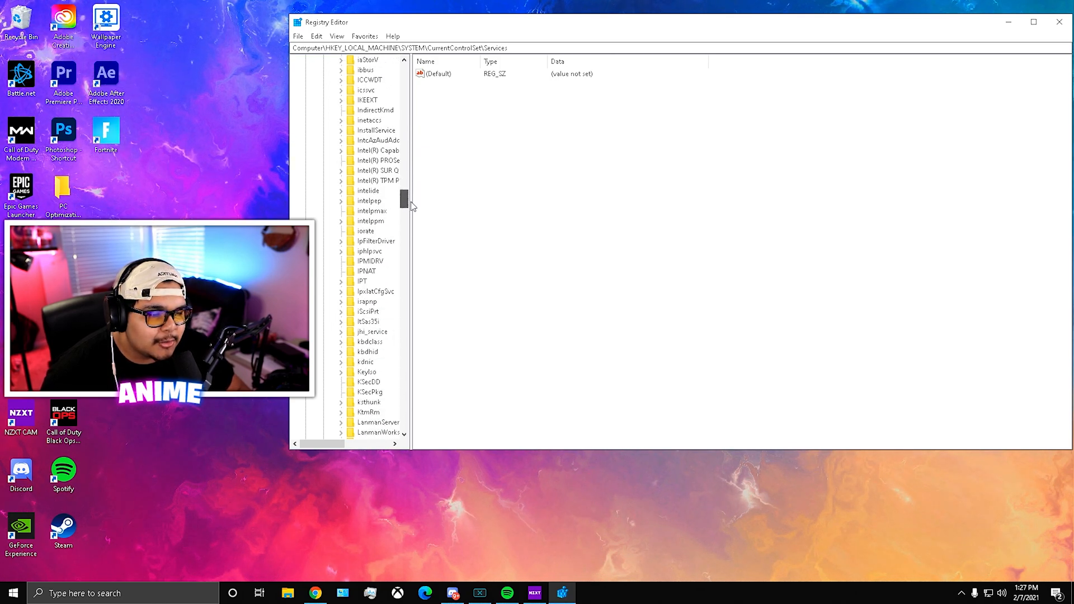
scroll(down, 3)
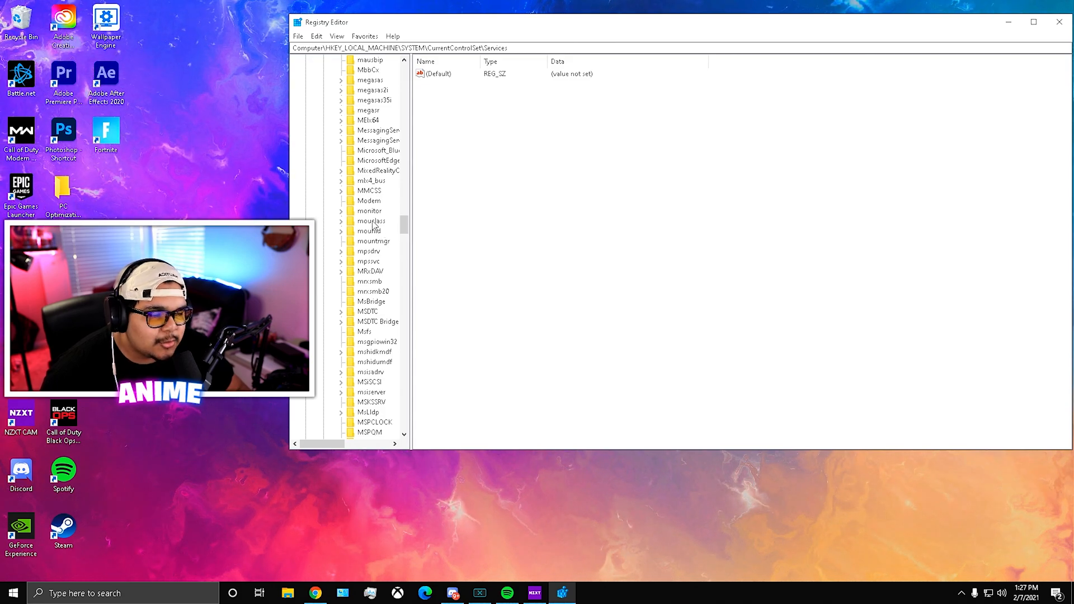
click(372, 220)
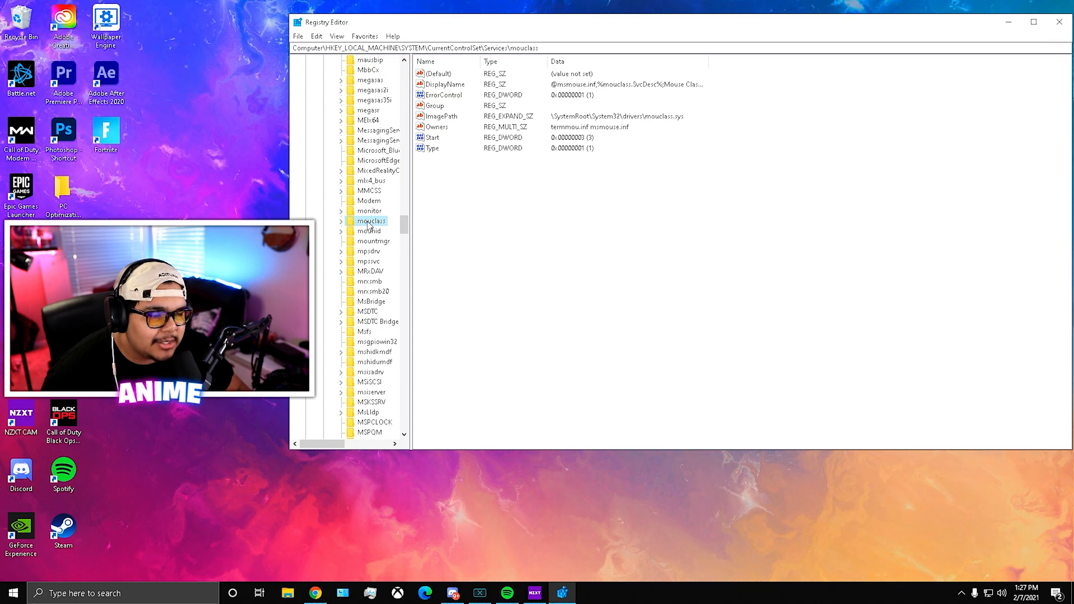
click(341, 220)
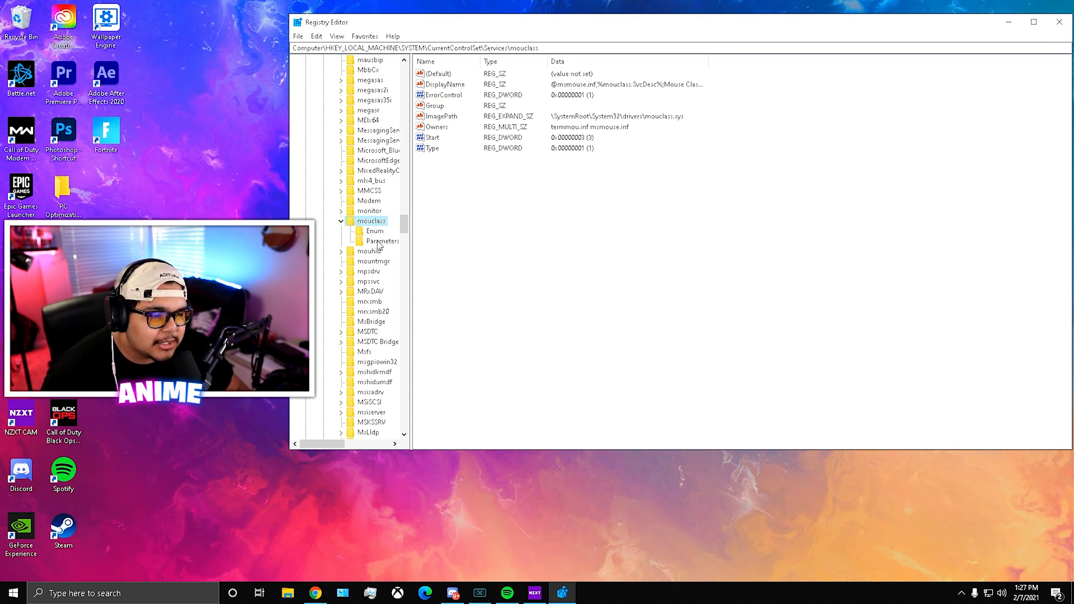
click(382, 241)
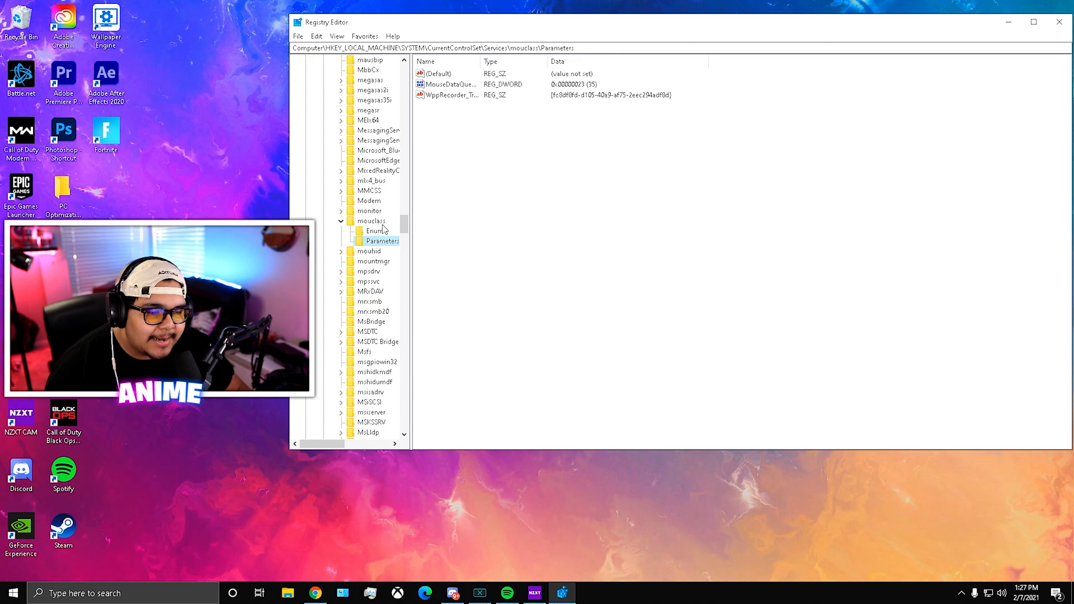
right_click(370, 220)
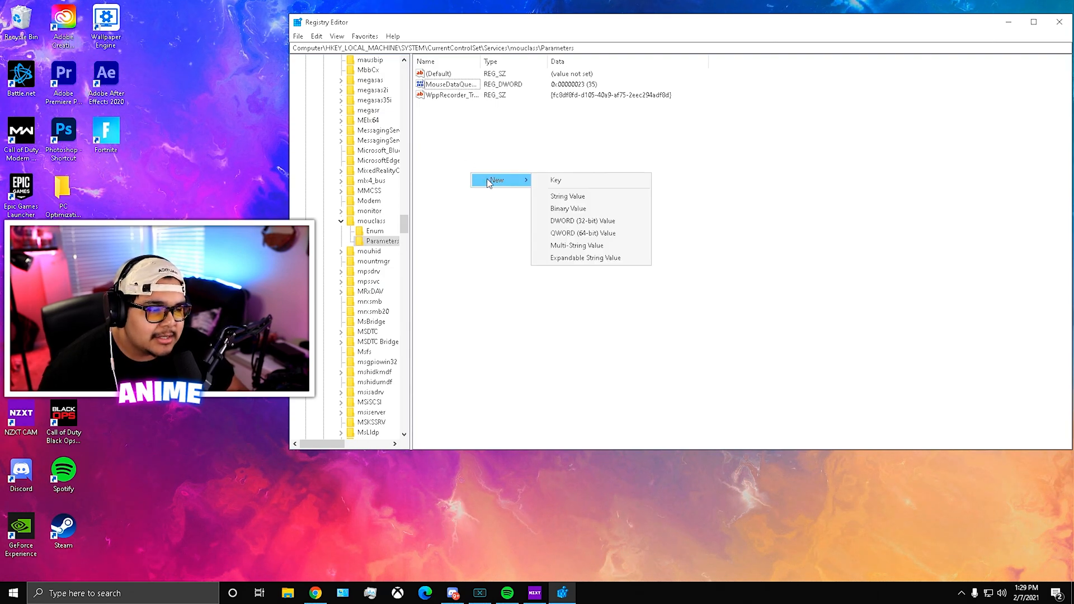
mouse_move(608, 225)
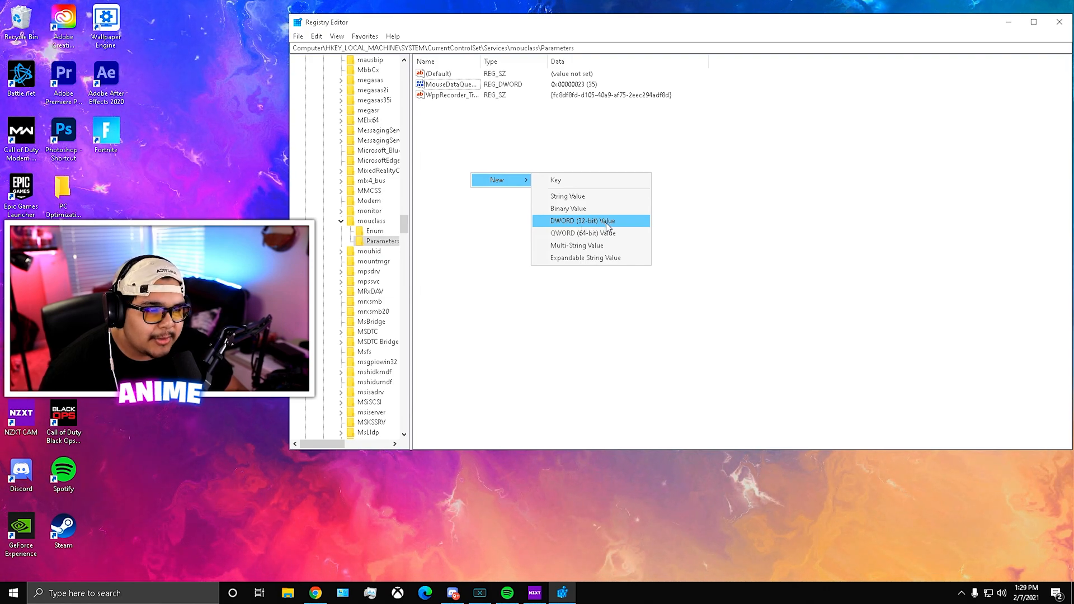
mouse_move(608, 226)
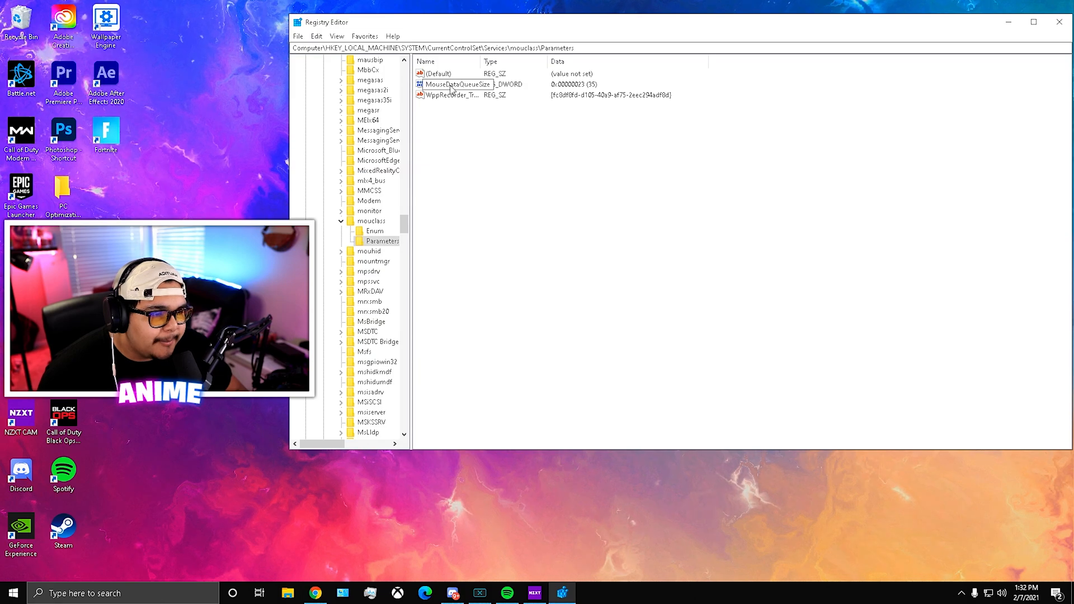
double_click(457, 83)
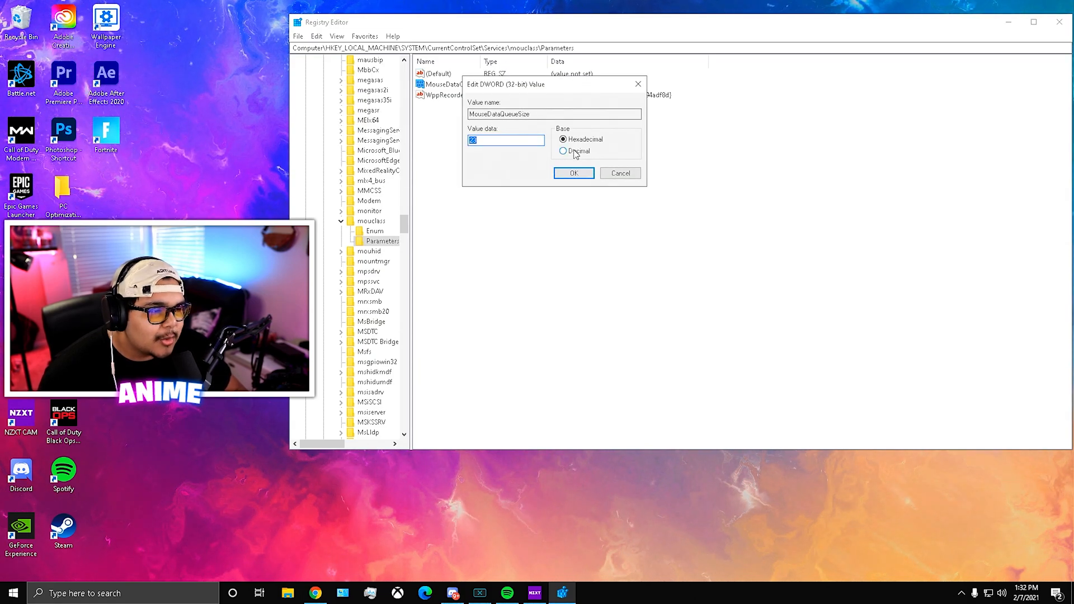
- Switch the MouseDataQueueSize value dialog to Decimal base, showing 35
click(563, 150)
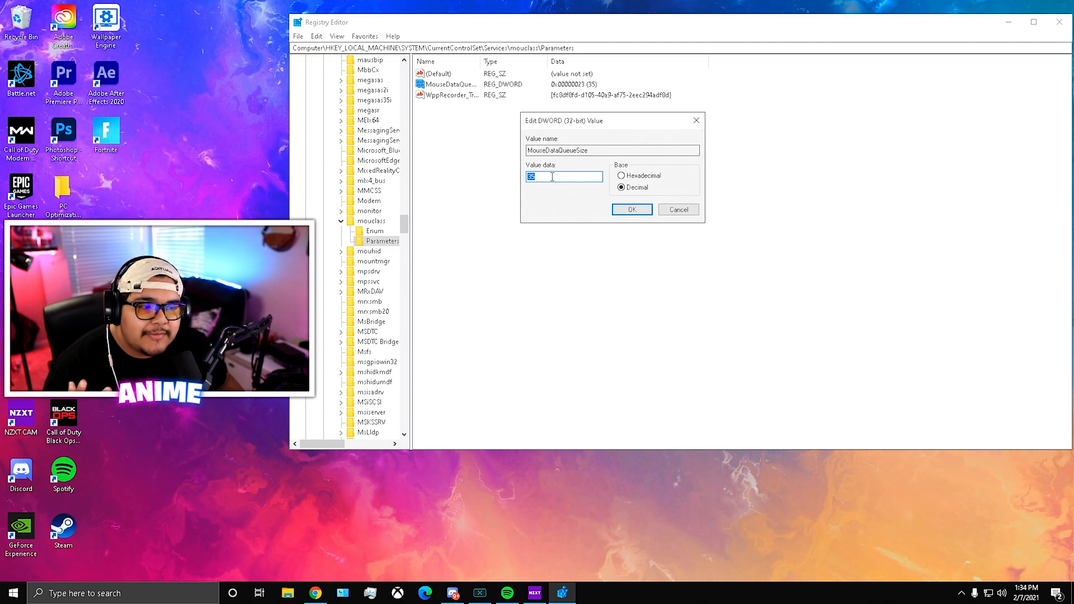
- Enter 50 as MouseDataQueueSize's decimal value data, correcting a mistyped 59
text(59)
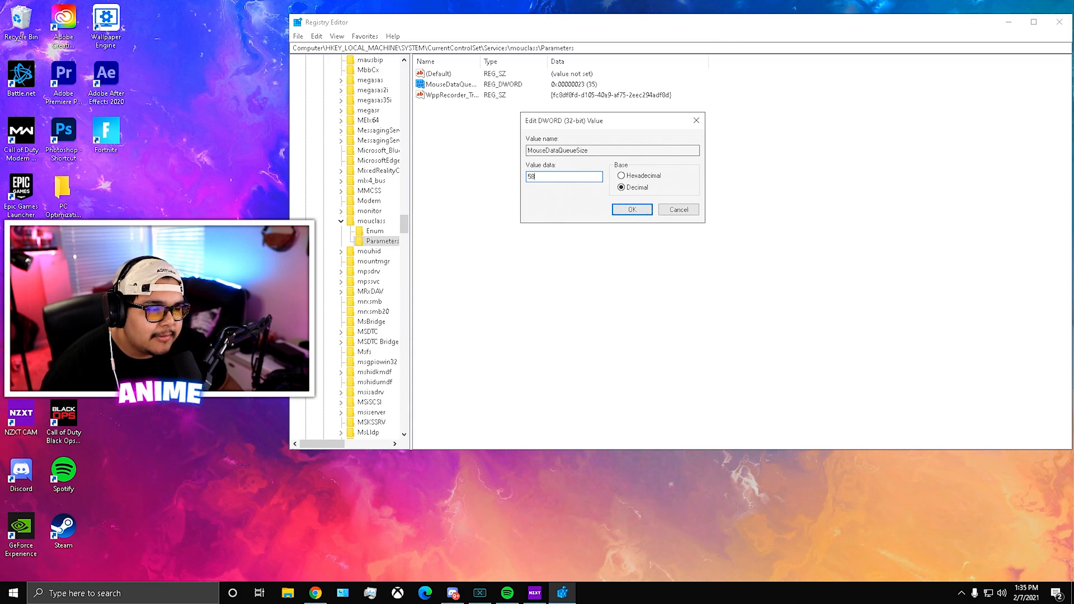
text(50)
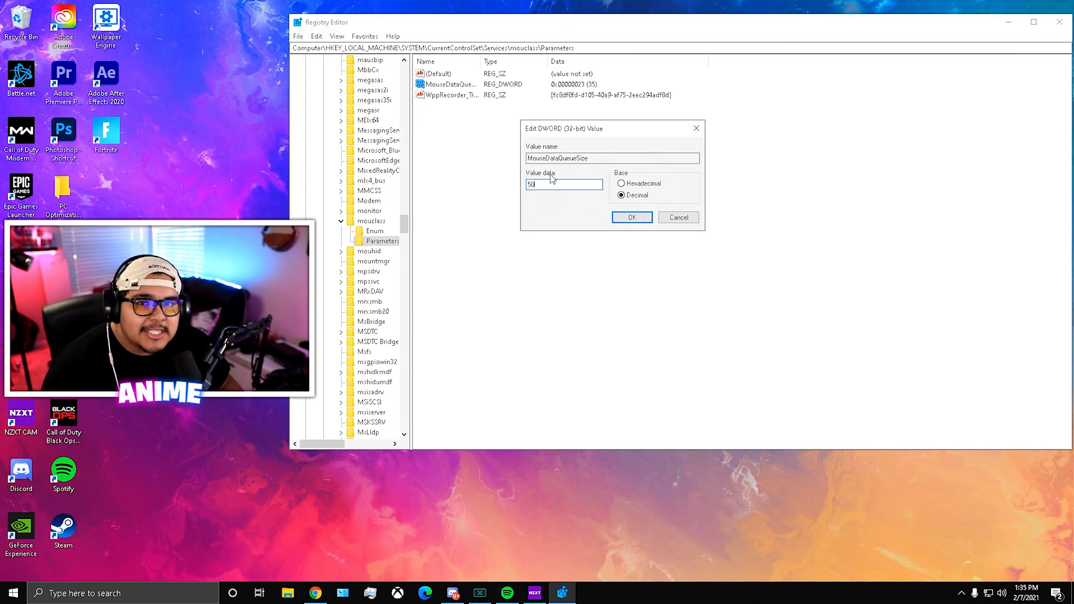
mouse_move(482, 316)
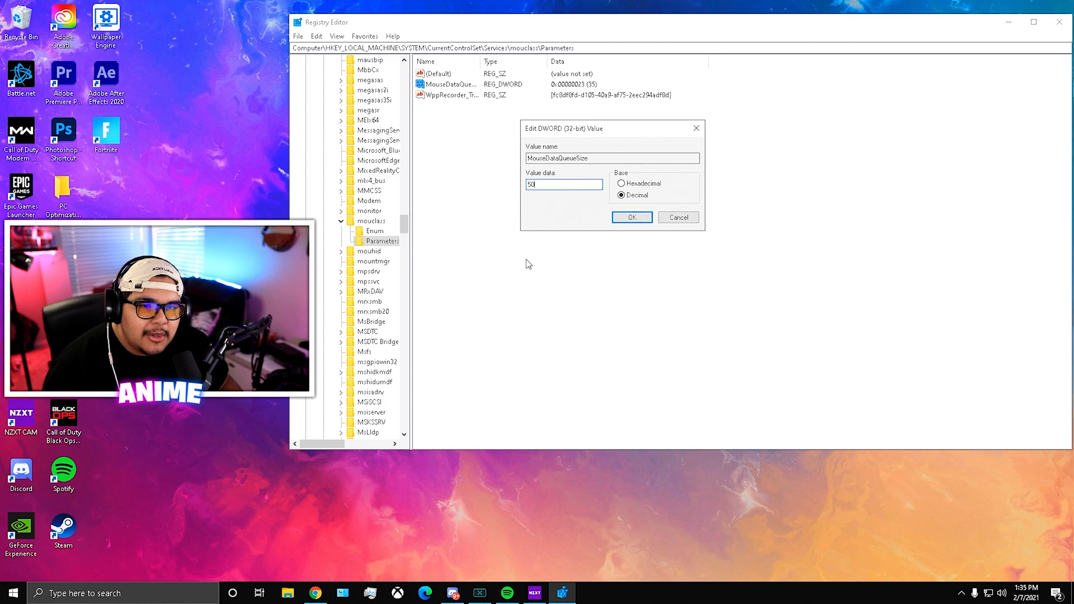
mouse_move(568, 181)
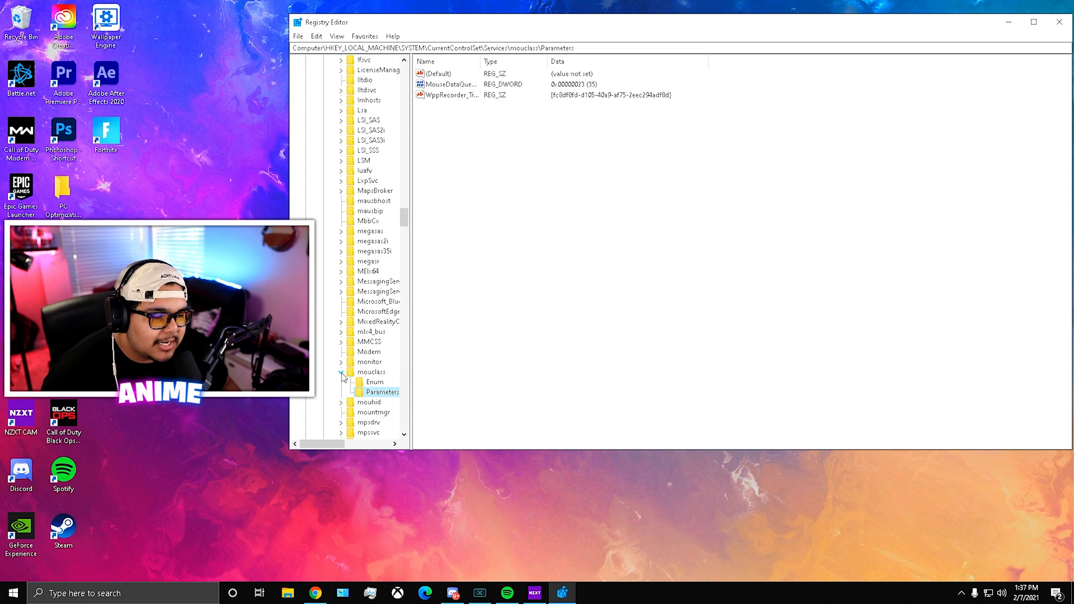
- Collapse mouclass and open kbdclass\Parameters, showing KeyboardDataQueueSize at 25
click(370, 371)
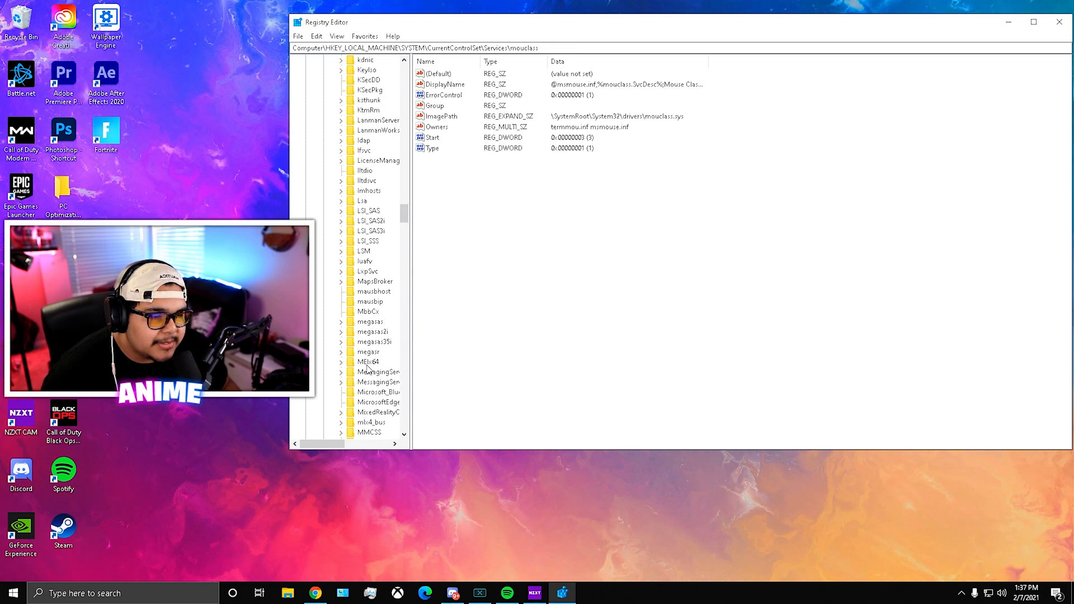
scroll(up, 3)
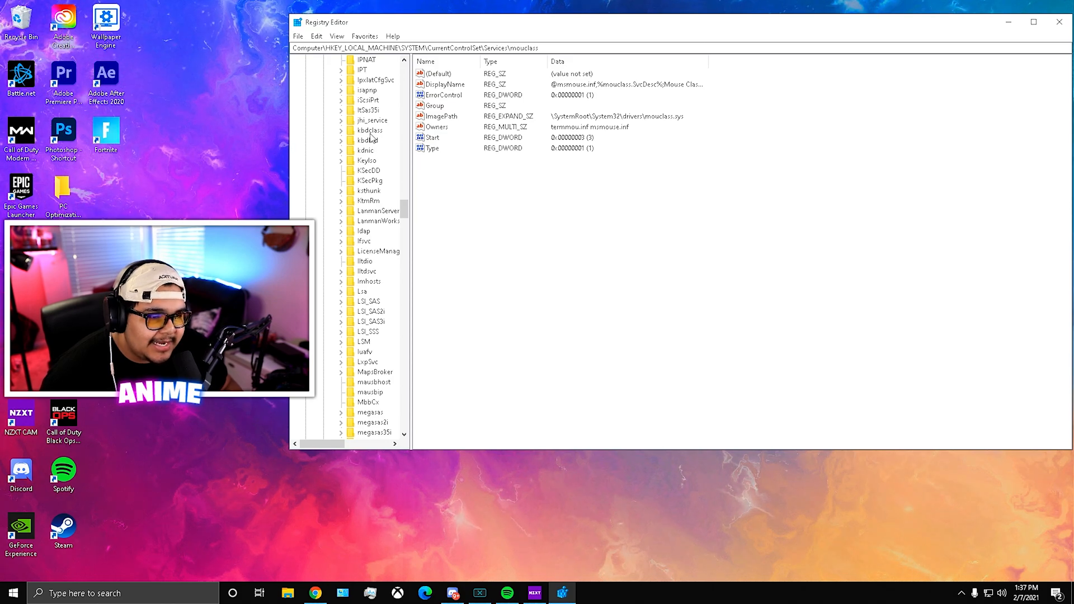
click(369, 130)
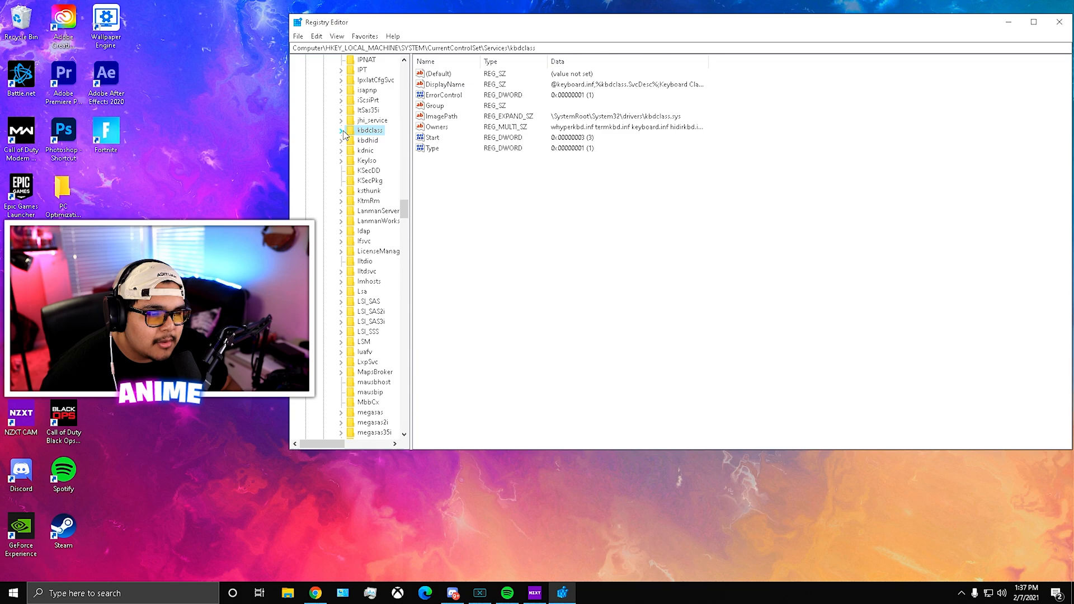
click(381, 150)
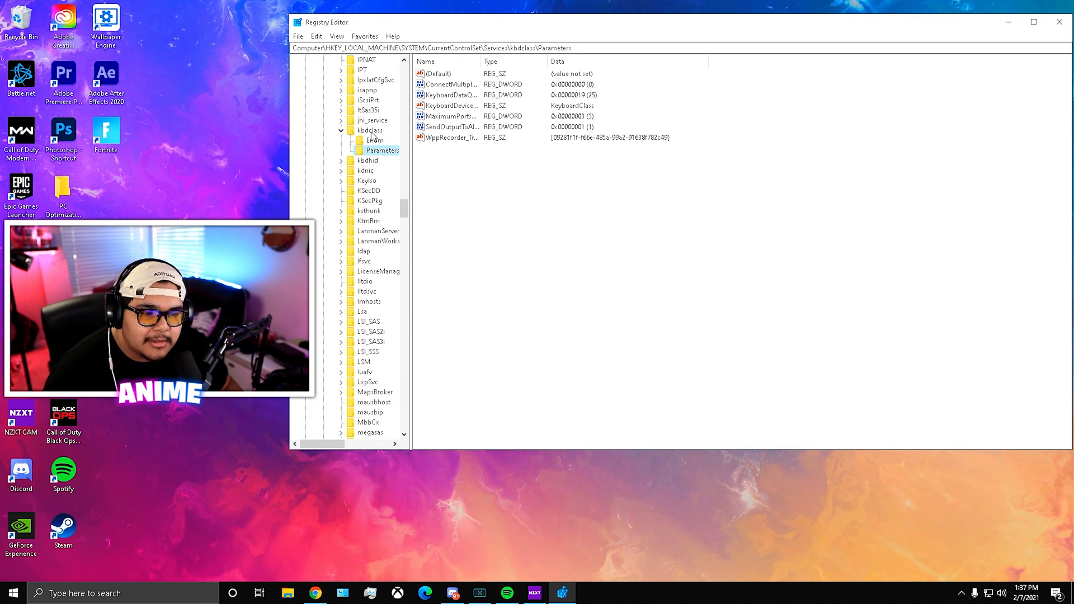
right_click(368, 130)
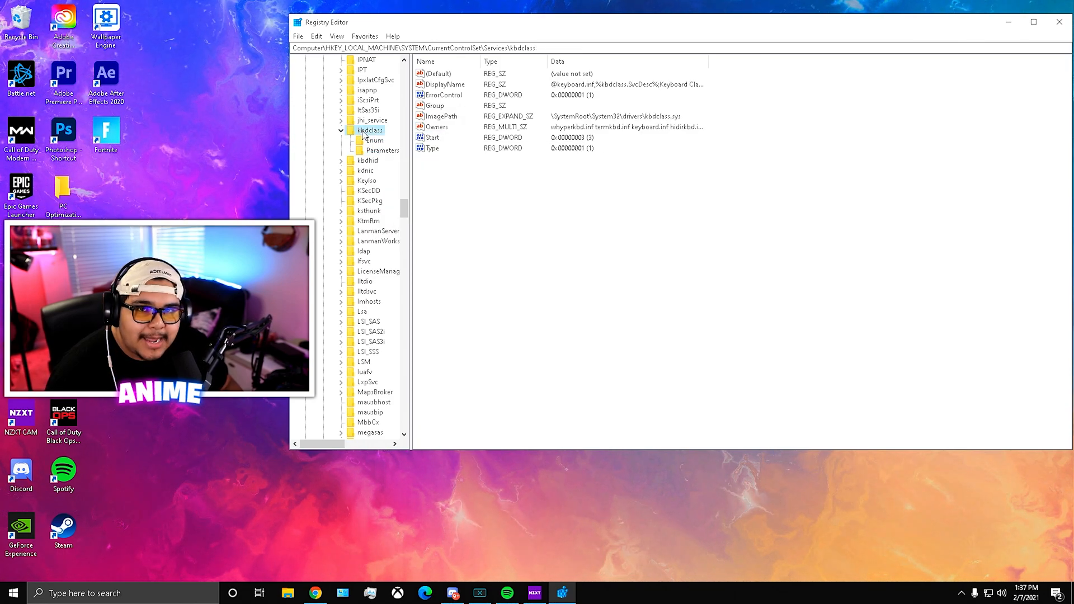
click(382, 150)
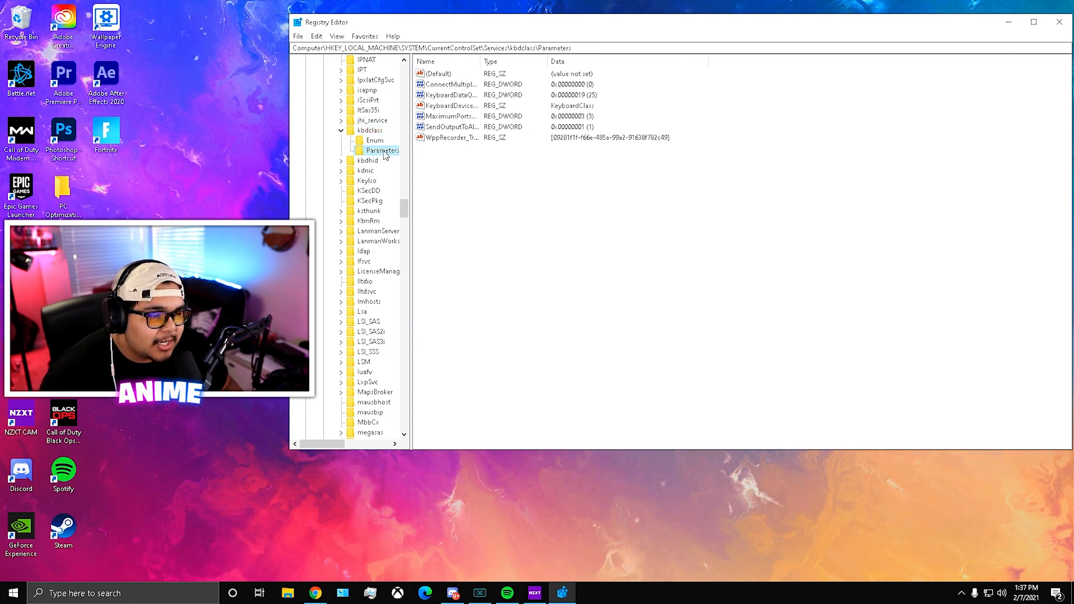
click(452, 94)
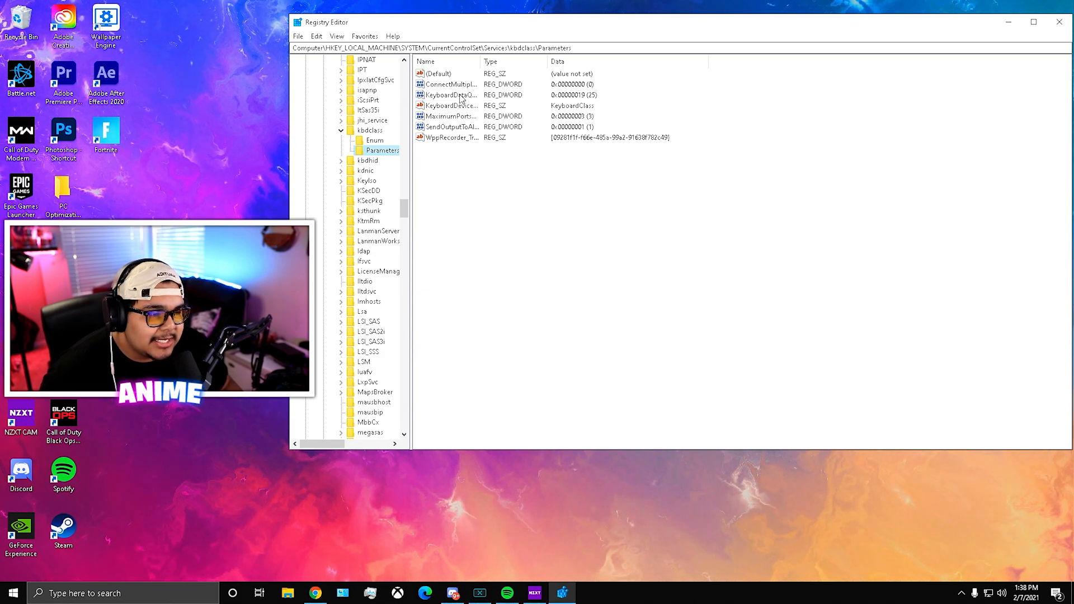
- Set KeyboardDataQueueSize in kbdclass Parameters to decimal 25 (0x19)
click(448, 95)
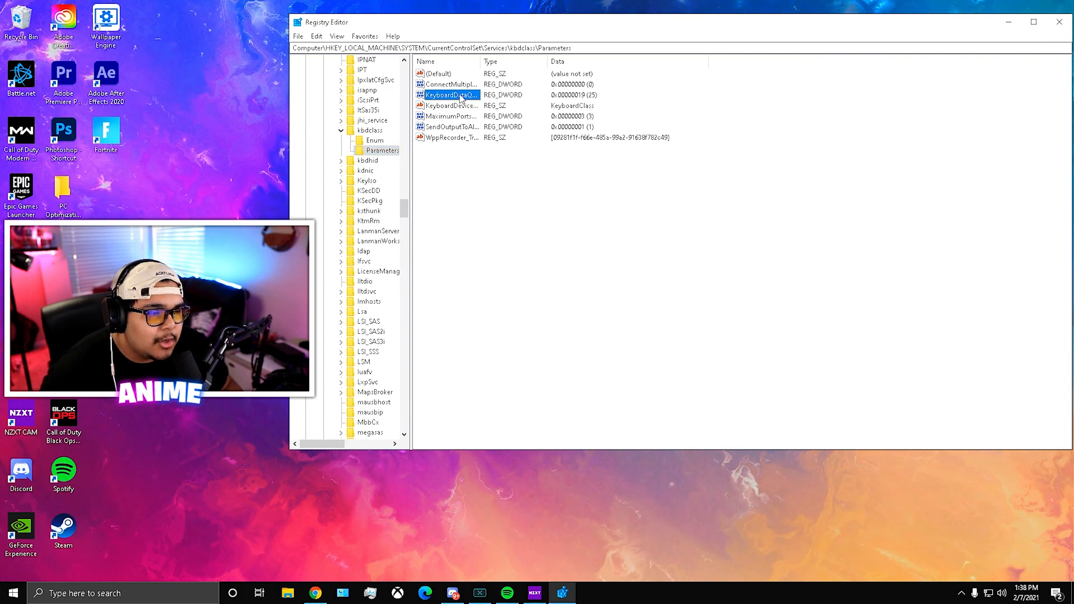
double_click(451, 95)
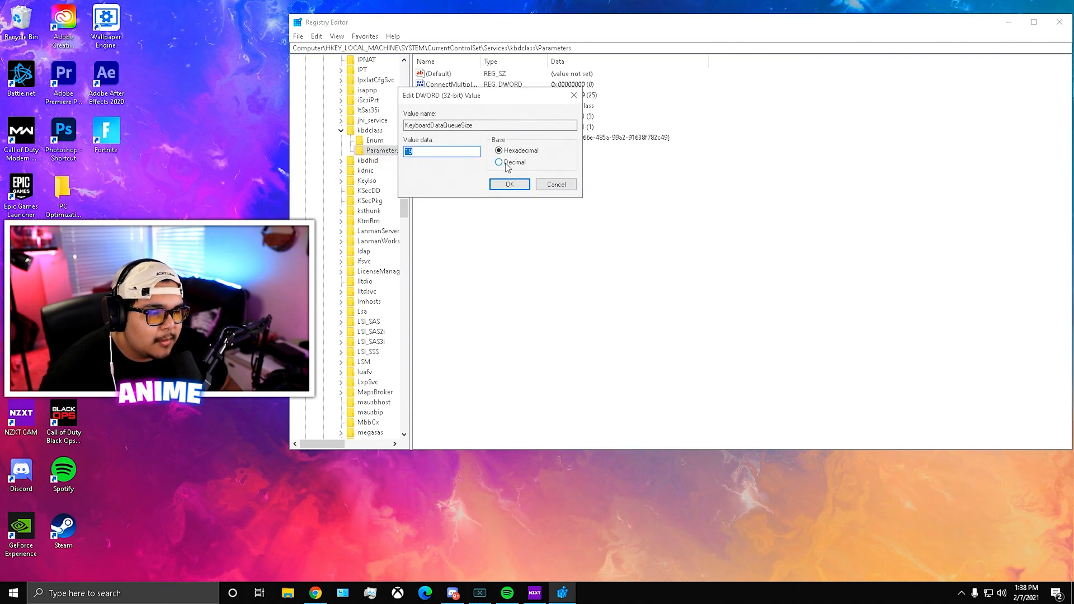
click(498, 162)
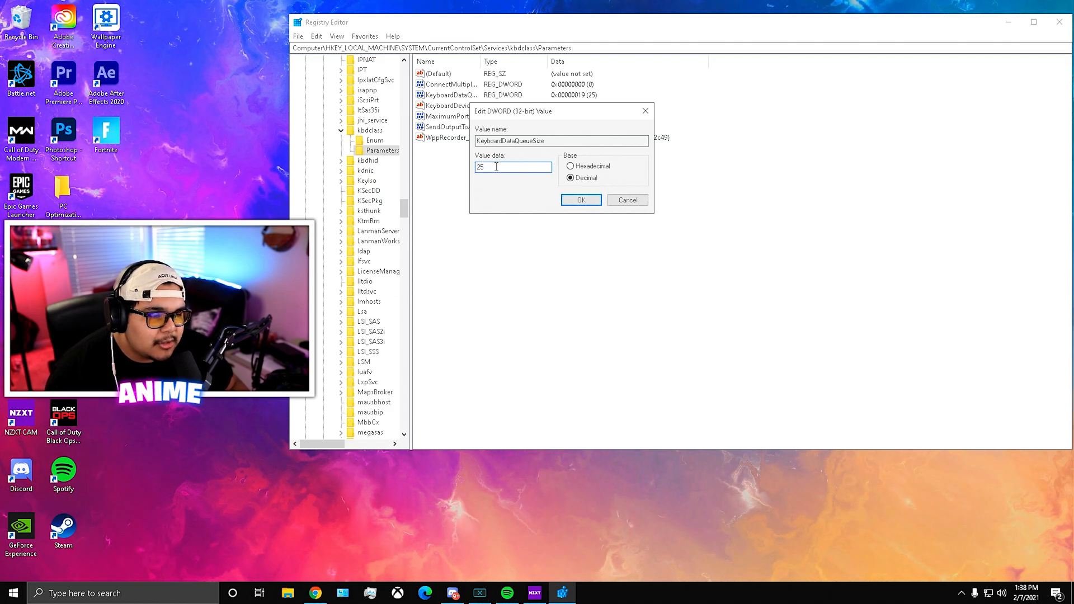
triple_click(513, 167)
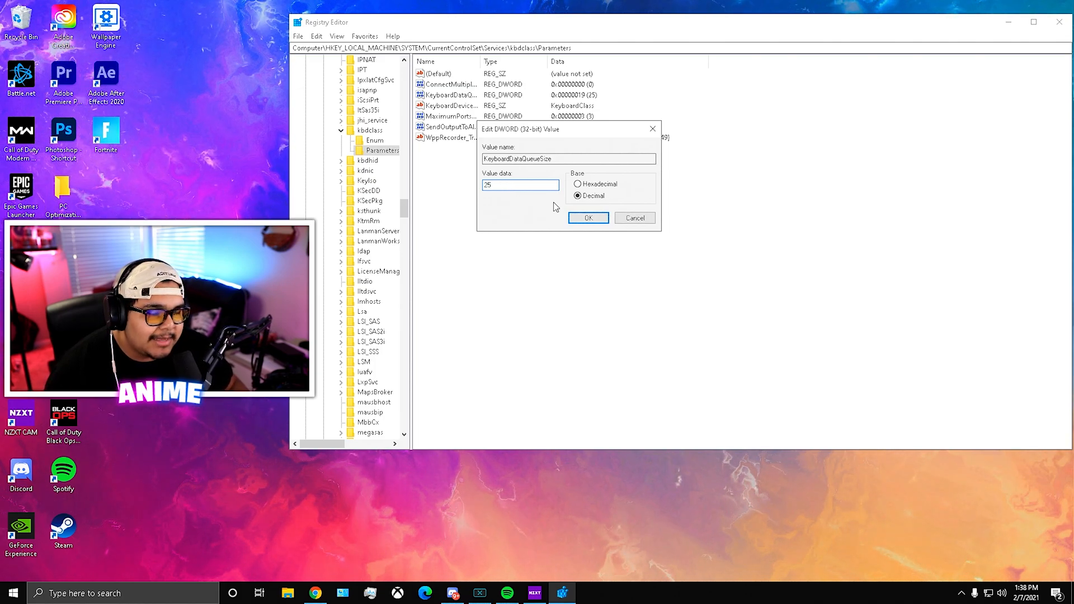
click(587, 217)
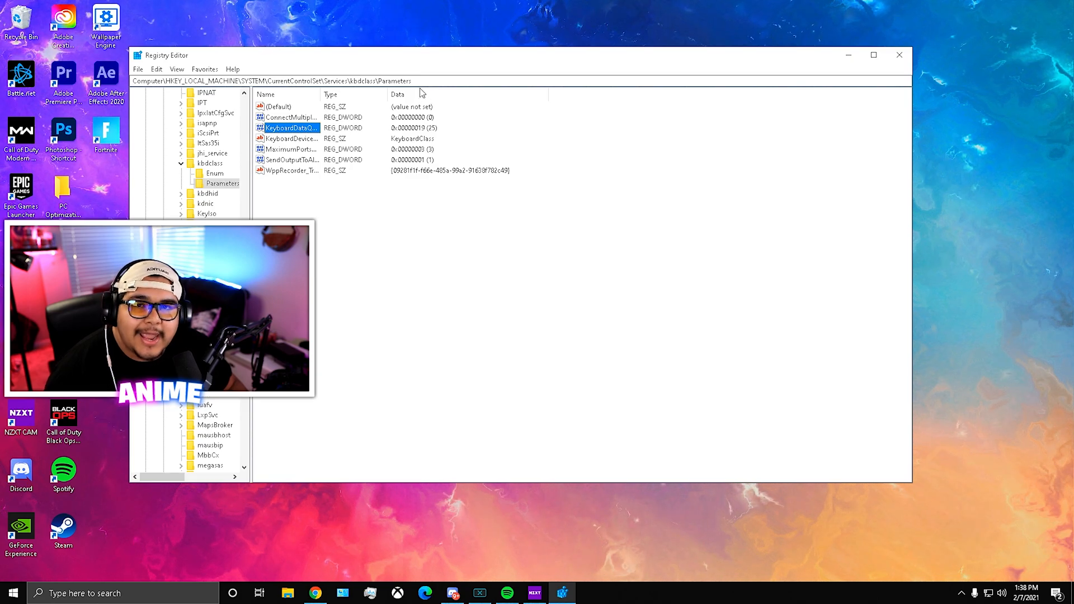
- Close the Registry Editor window
click(899, 55)
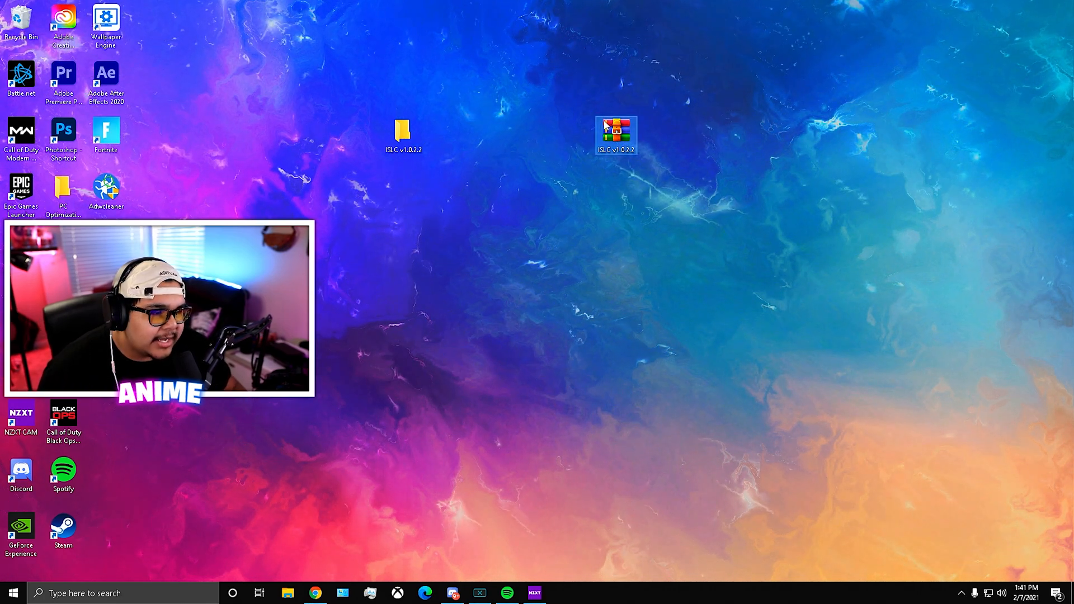
- Extract the ISLC v1.0.2.2 archive with WinRAR and select the ISLC application inside the new folder
right_click(615, 133)
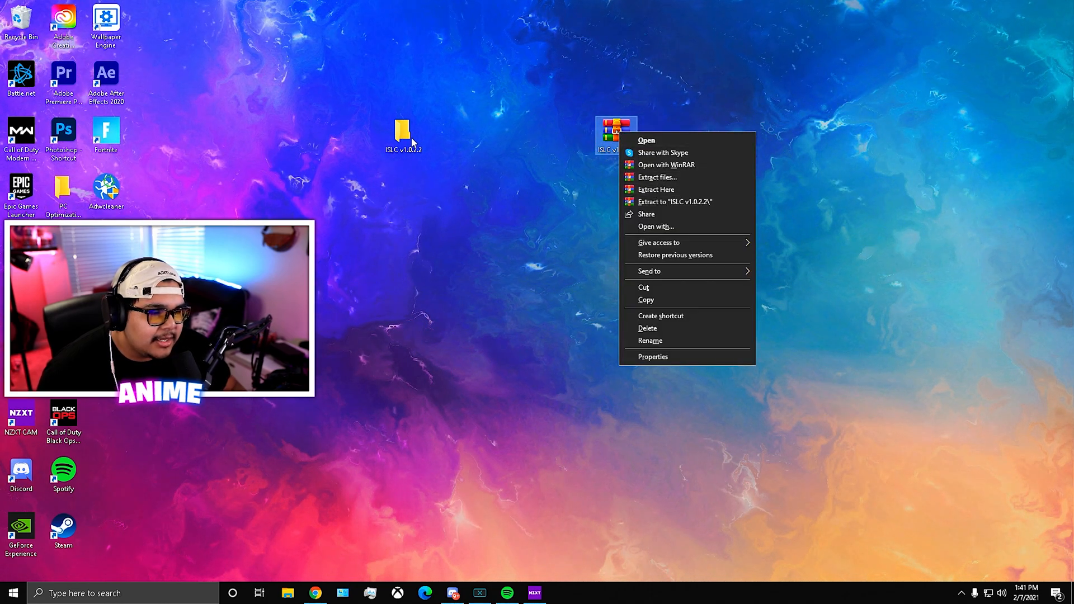
click(655, 189)
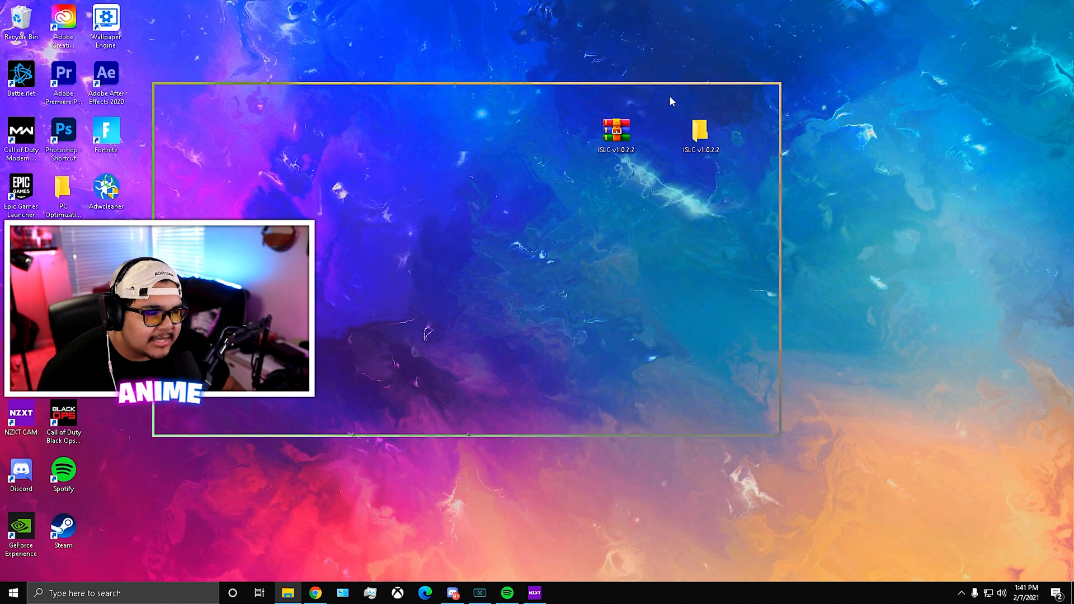
double_click(698, 130)
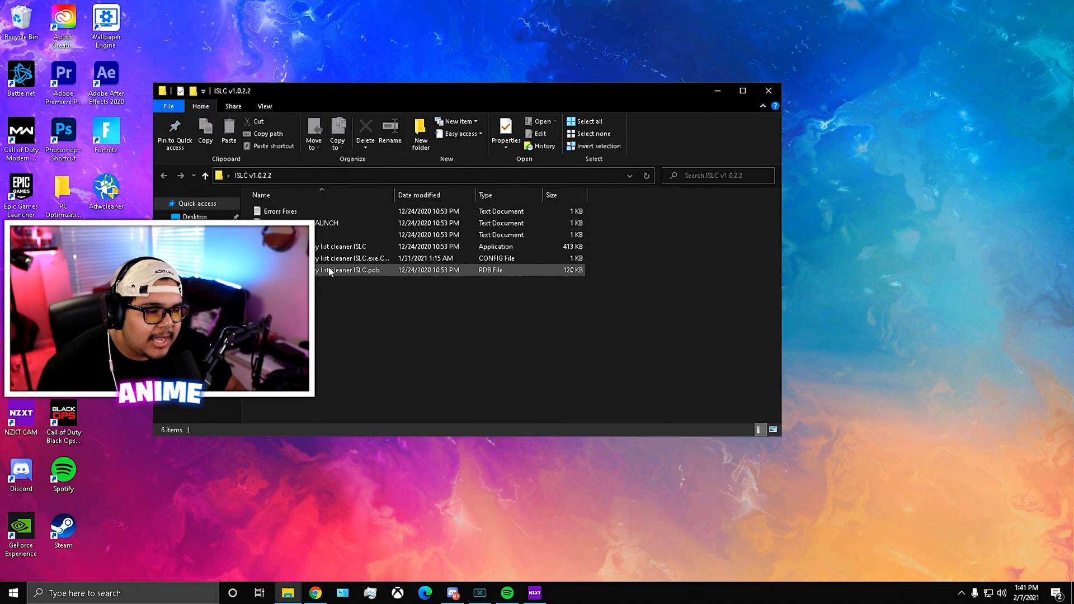
mouse_move(342, 247)
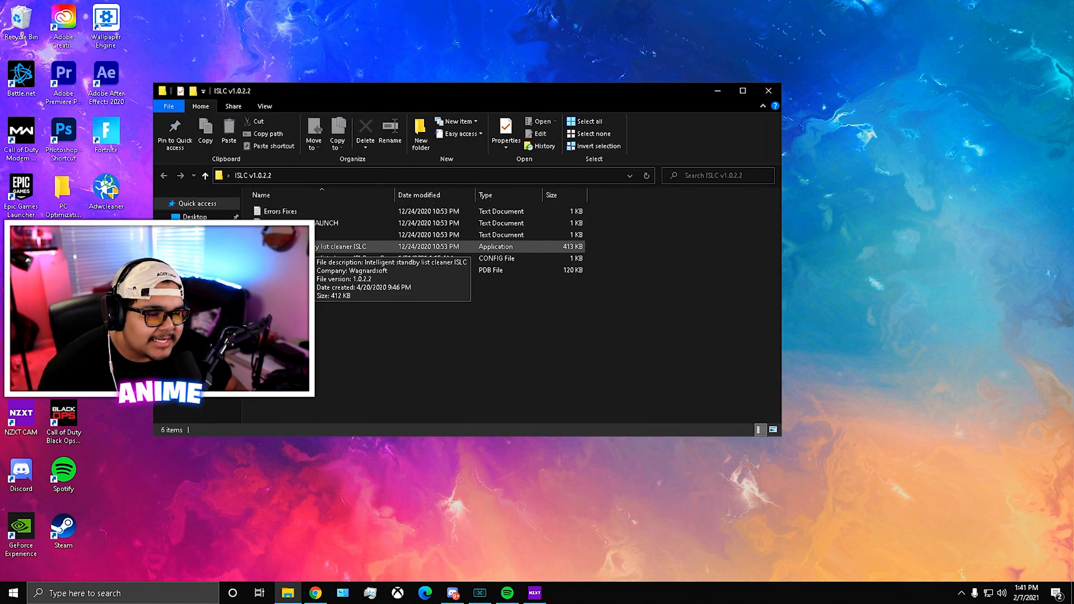
click(342, 247)
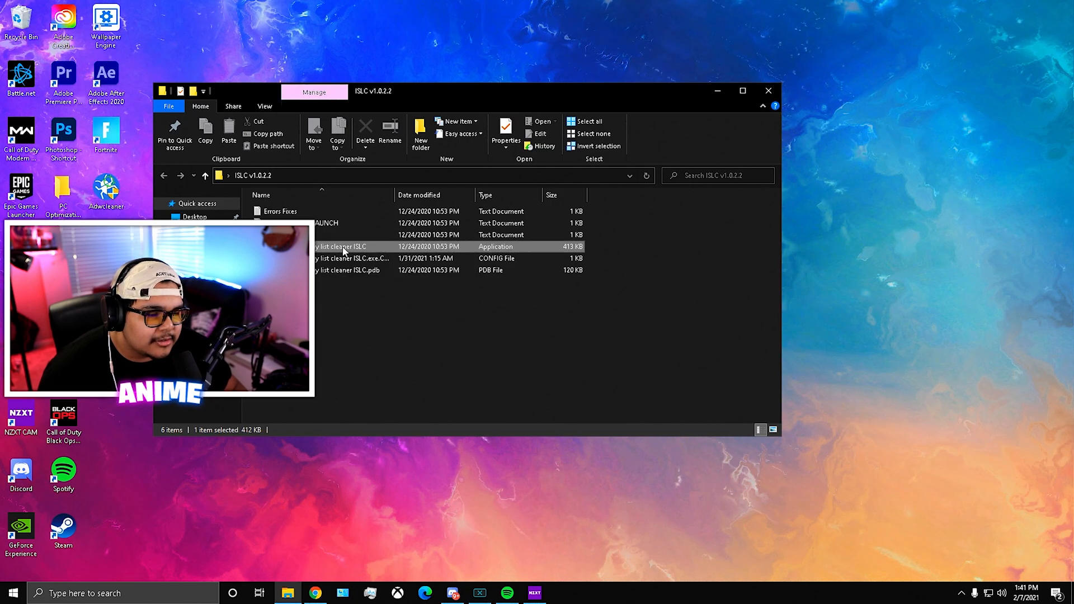
- Launch Intelligent standby list cleaner with admin permission and bring up its window from the tray
double_click(339, 246)
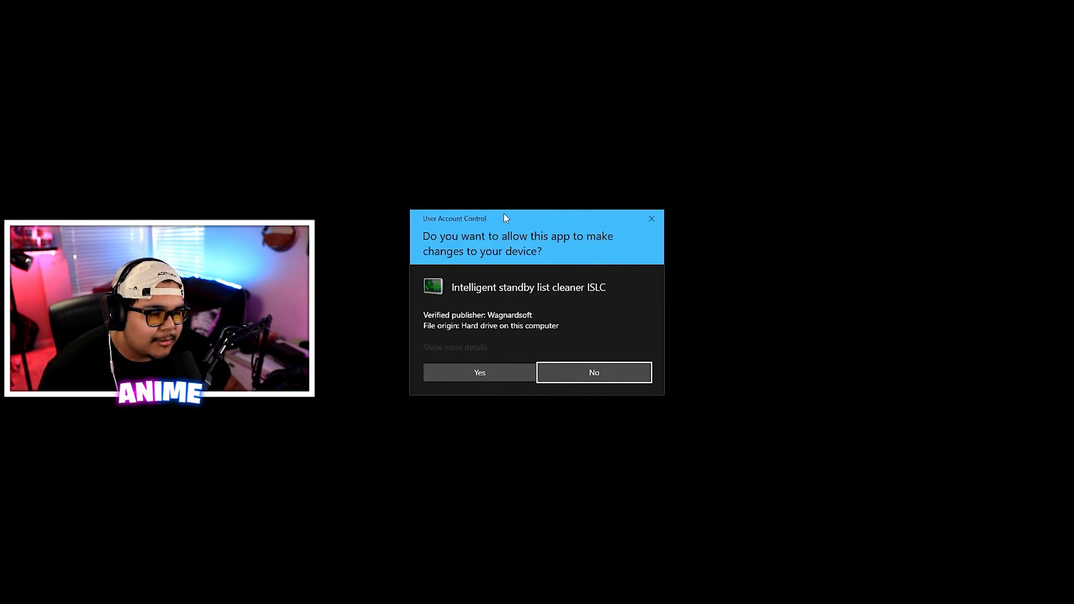
click(478, 372)
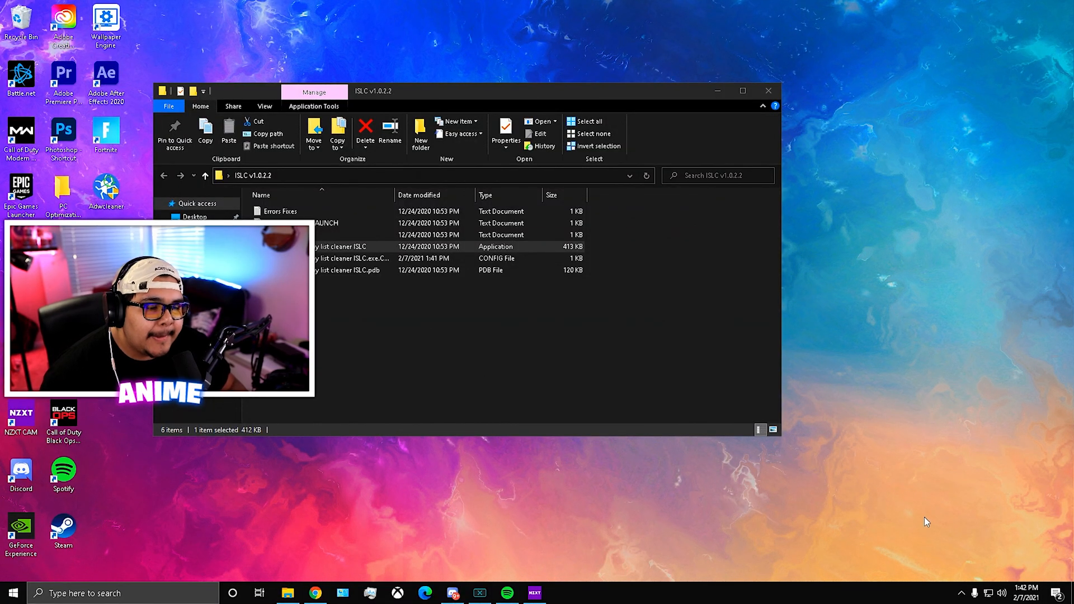
mouse_move(961, 598)
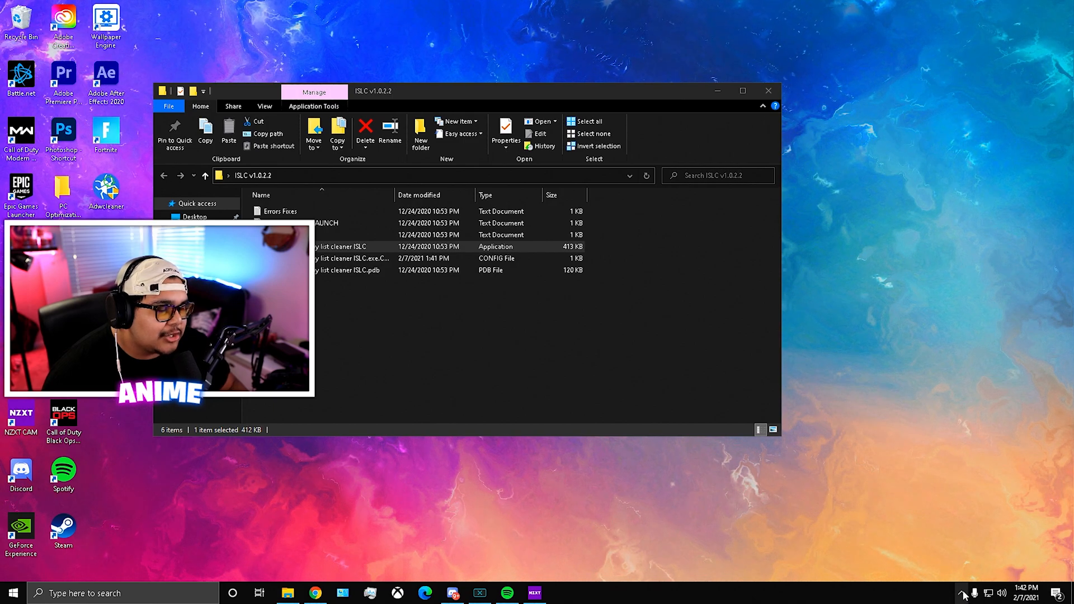
click(961, 593)
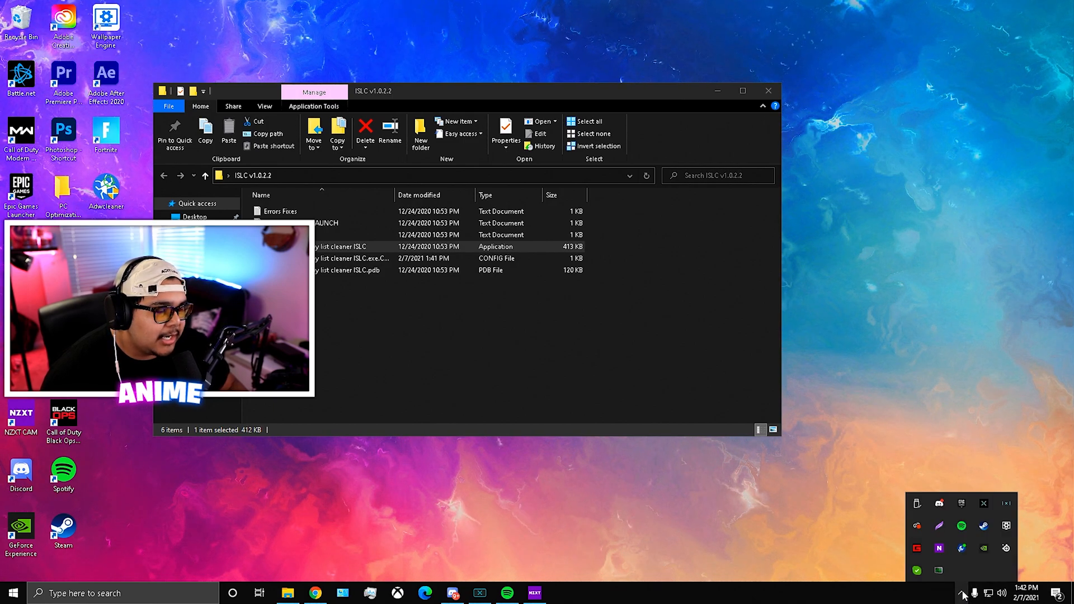
mouse_move(939, 569)
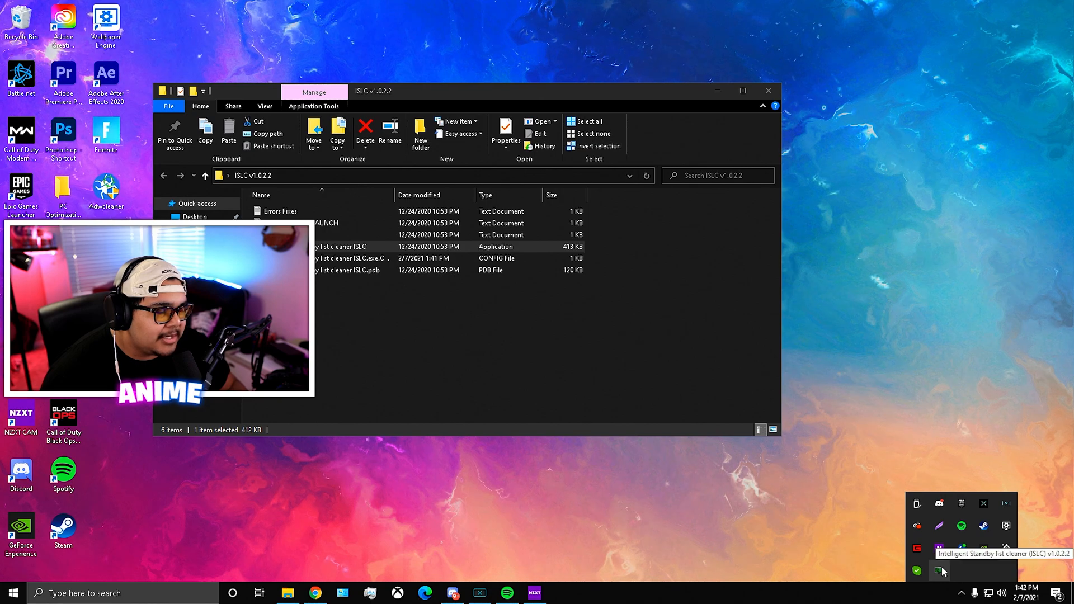
click(939, 570)
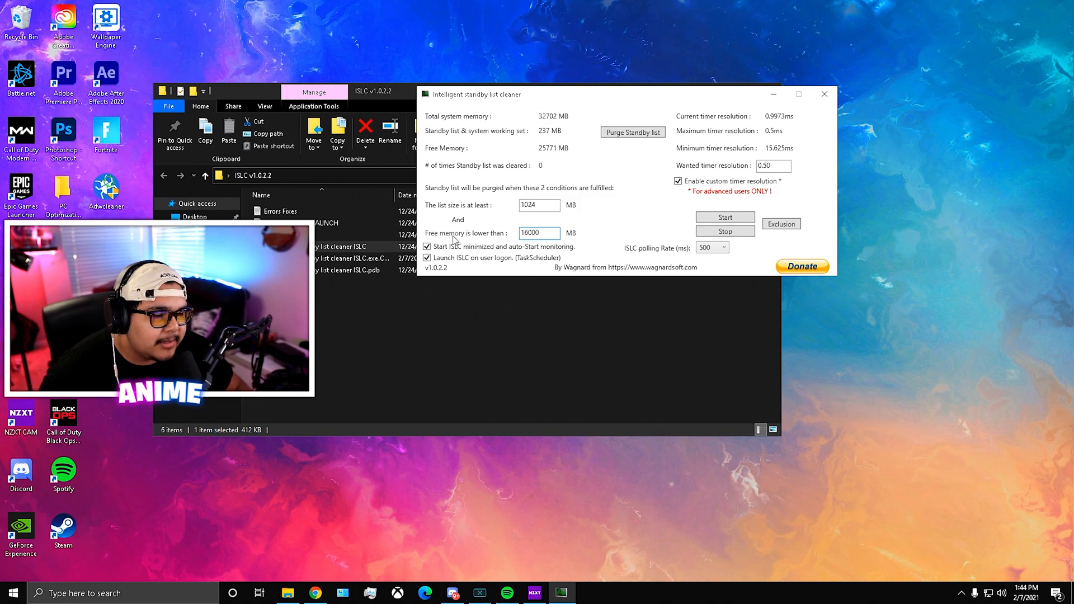
triple_click(537, 232)
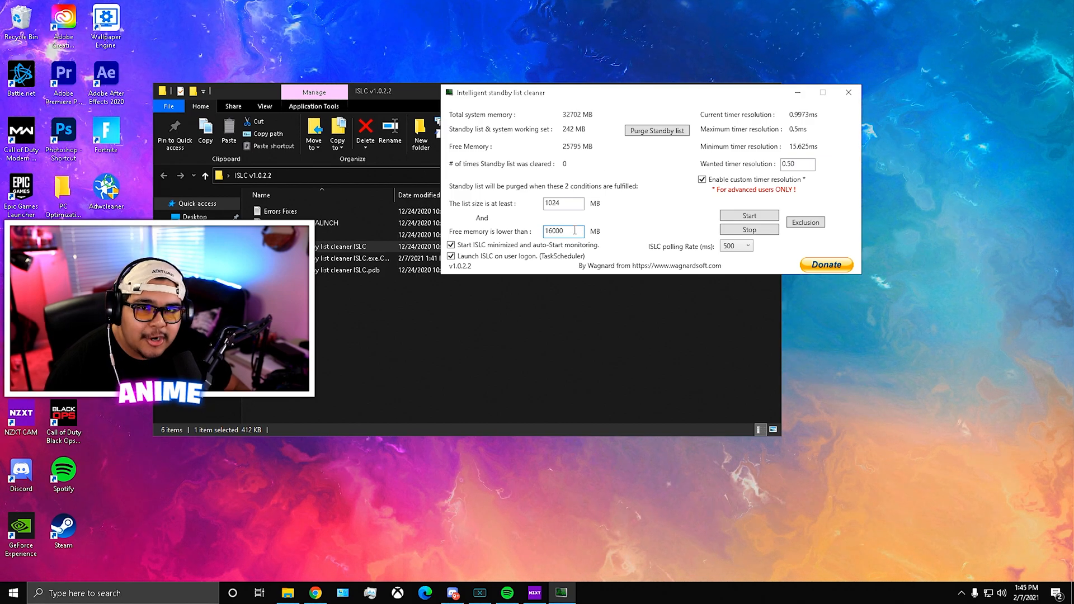
triple_click(562, 231)
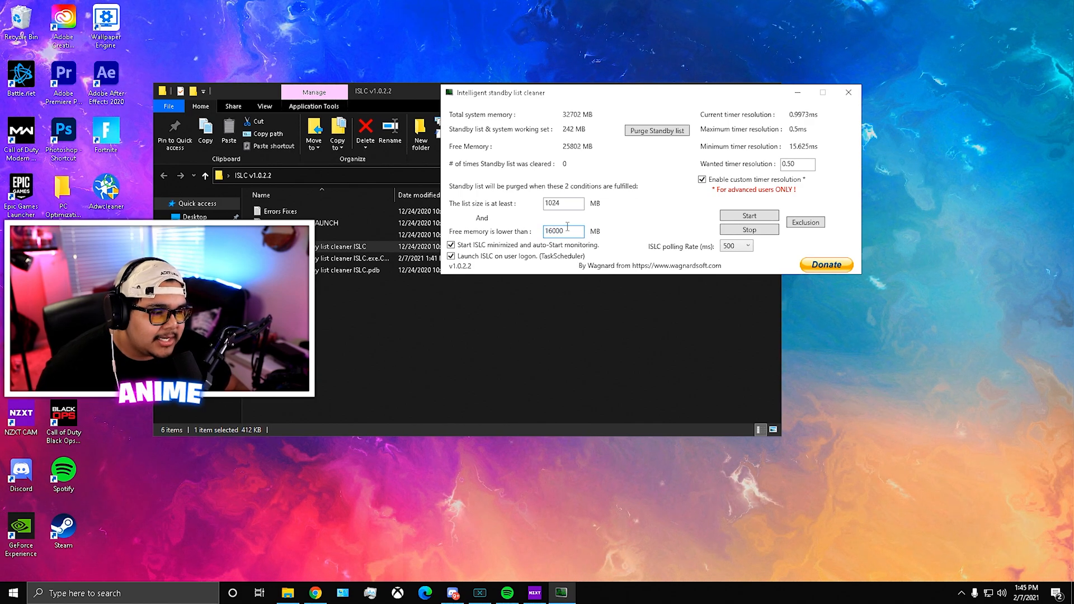
mouse_move(707, 187)
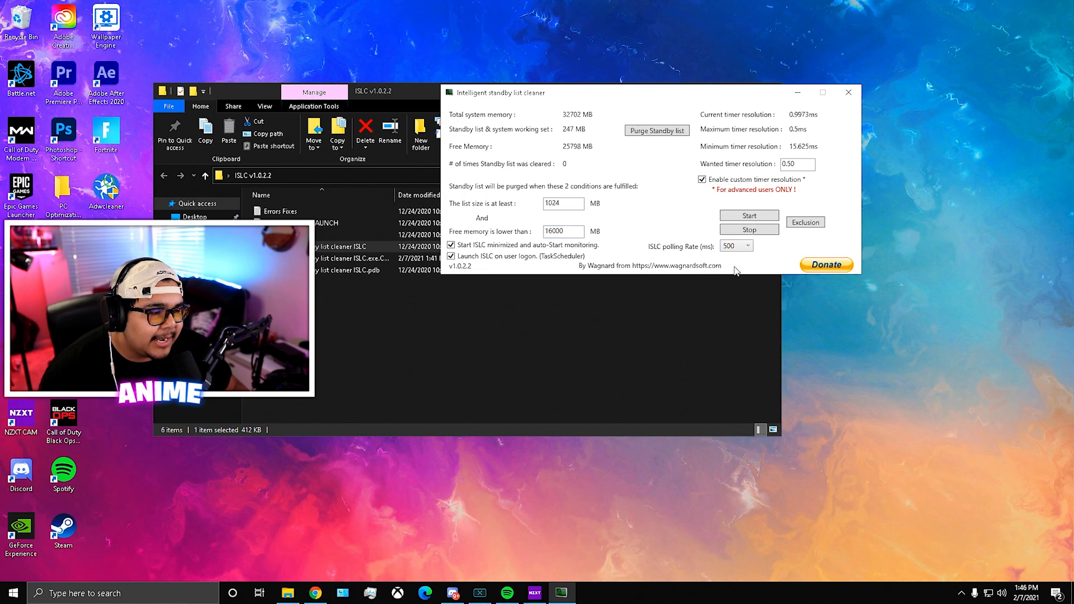
- Purge the standby list once, start ISLC monitoring, and close the ISLC folder window
click(655, 130)
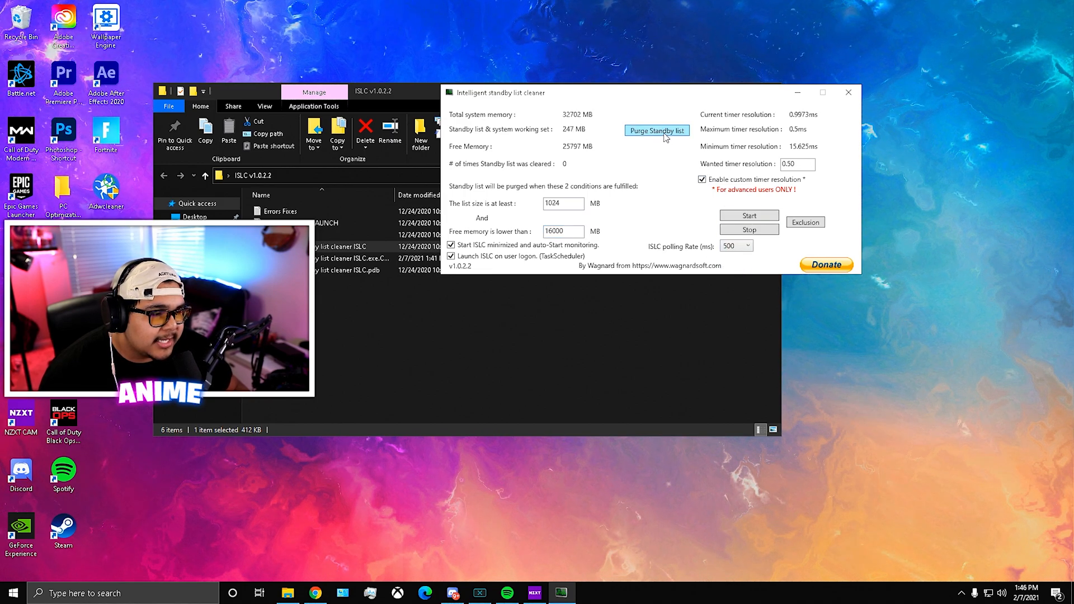
click(656, 131)
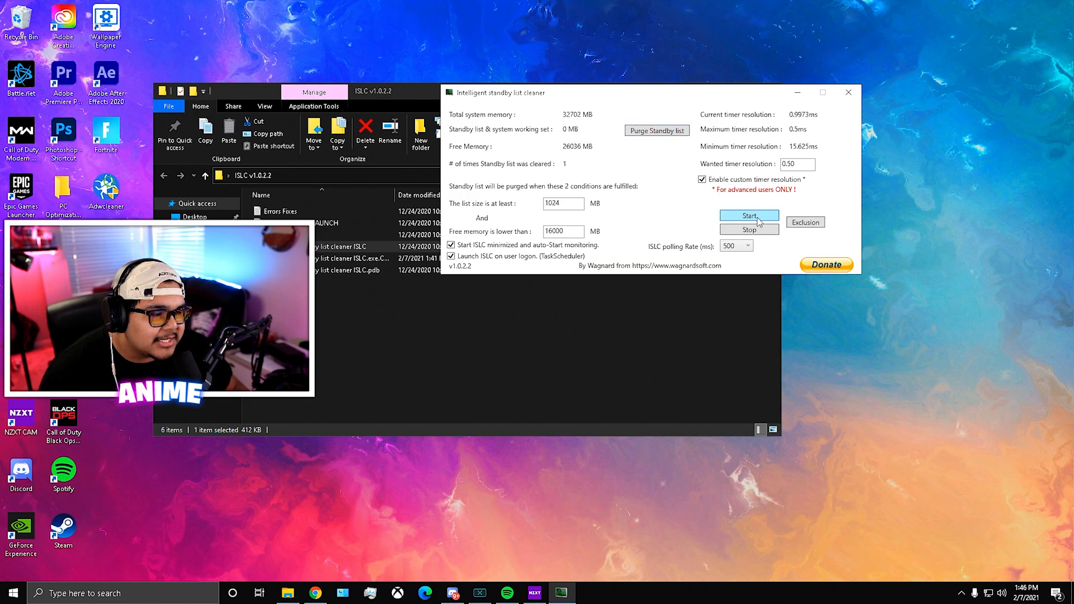
click(748, 215)
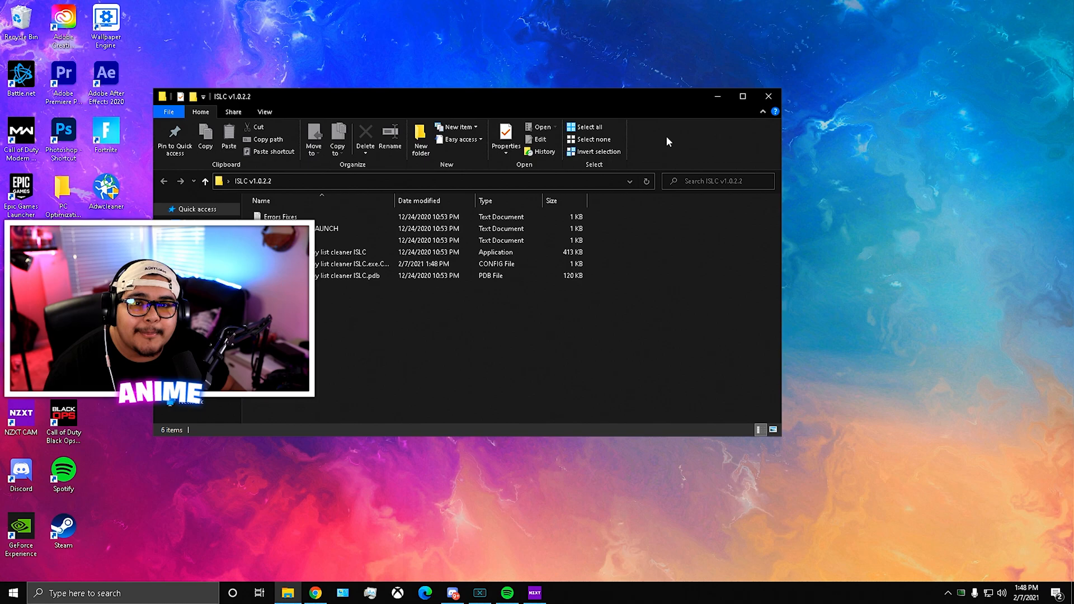
mouse_move(767, 95)
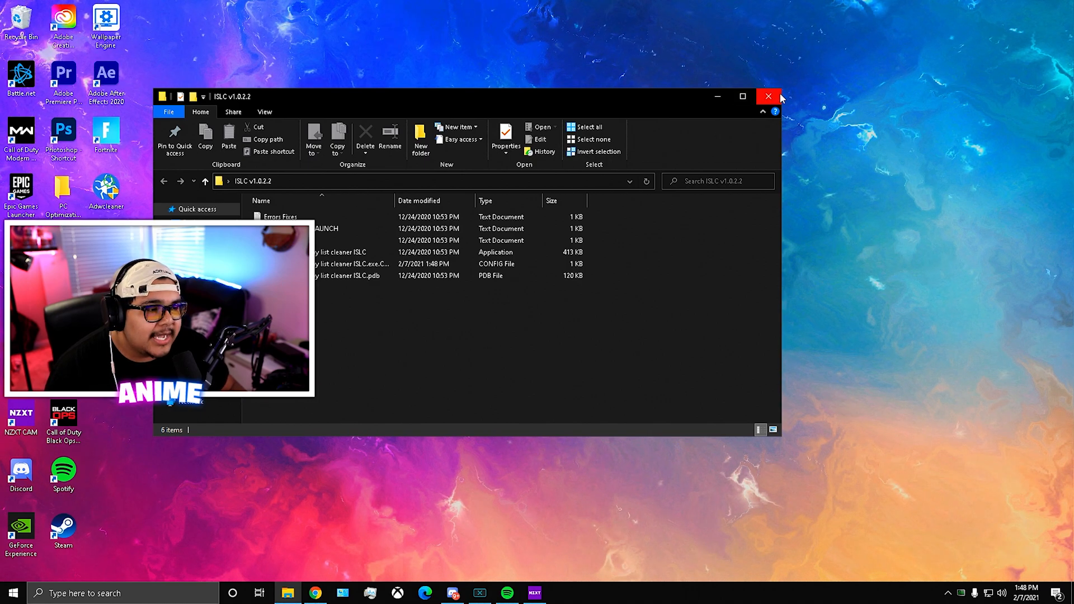
click(766, 95)
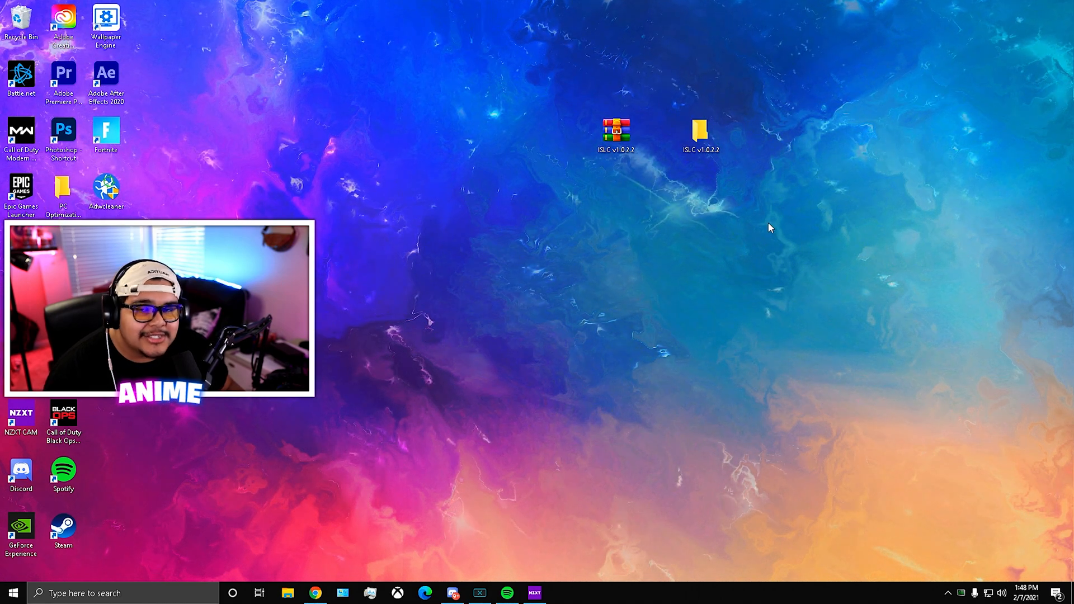